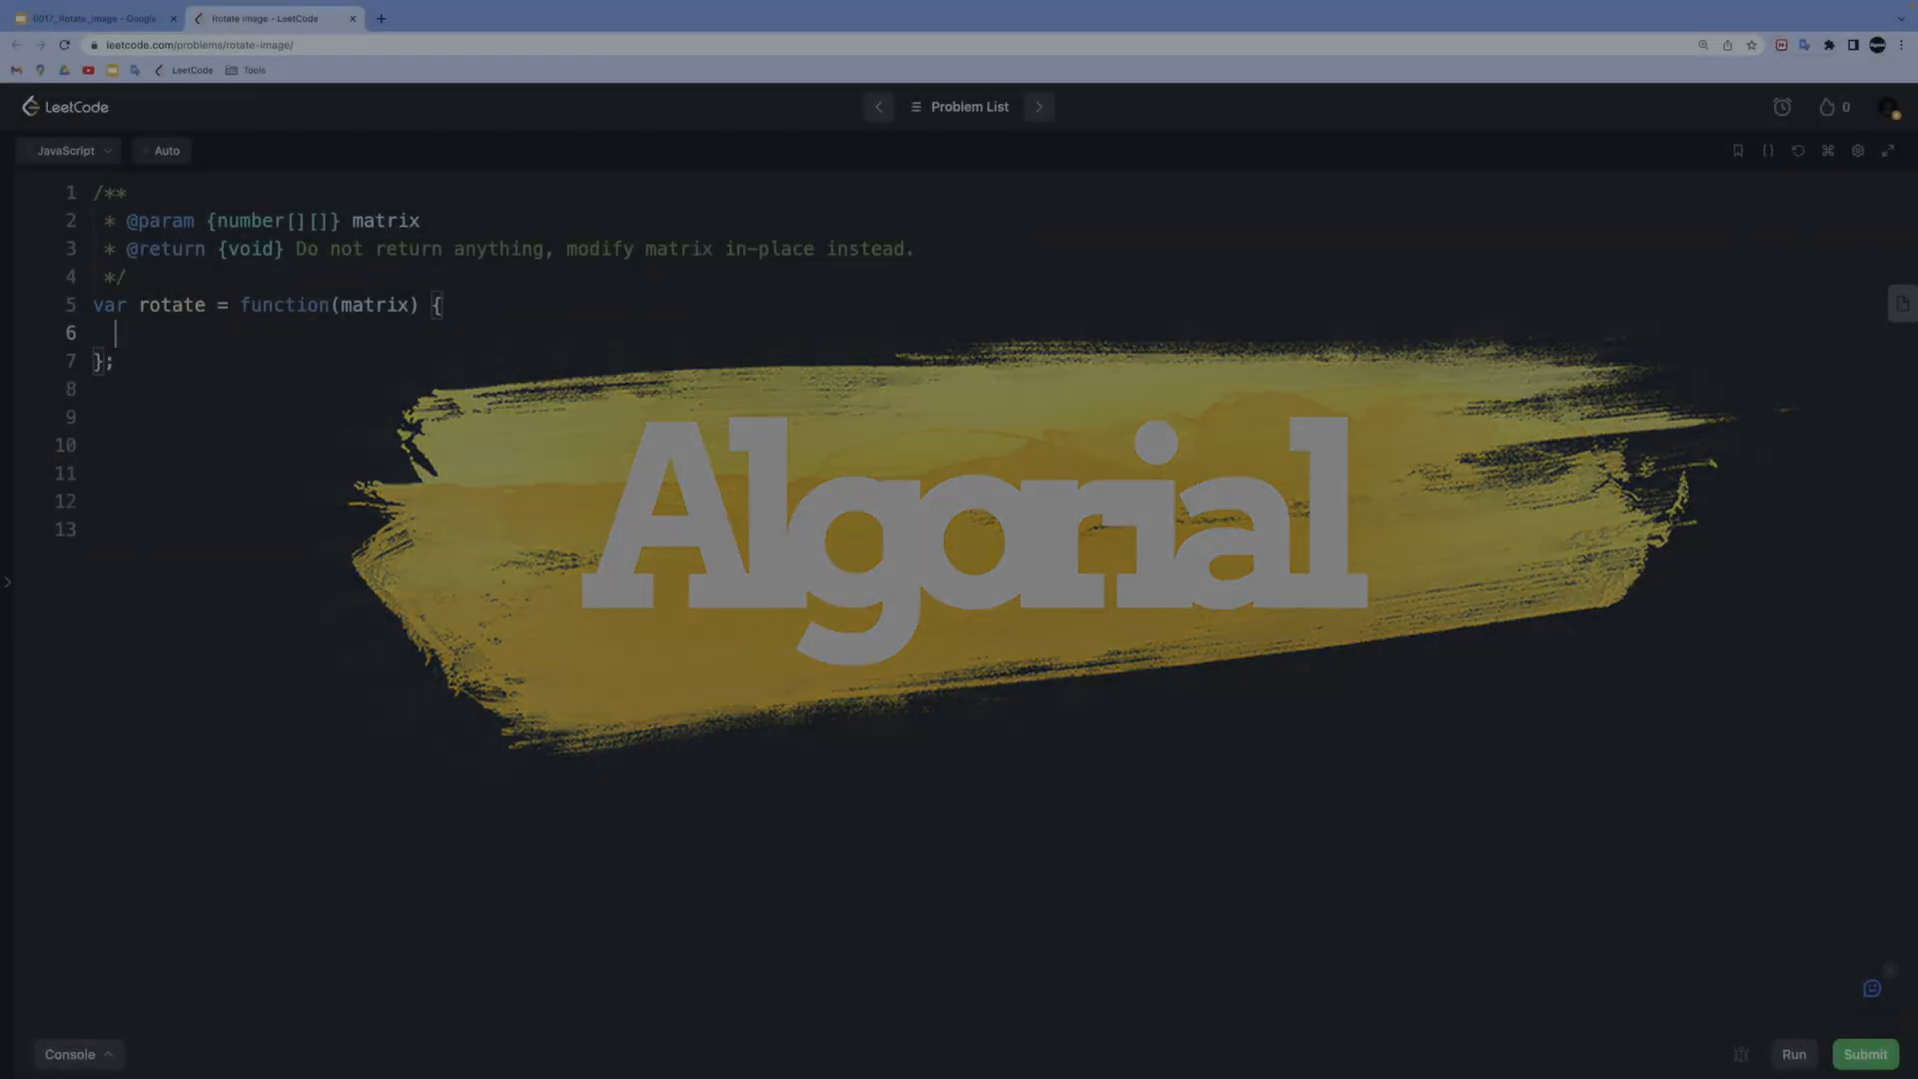
# Declare n = matrix.length and depth = Math.floor(n / 2) to start the rotate function
pyautogui.write('let n =')
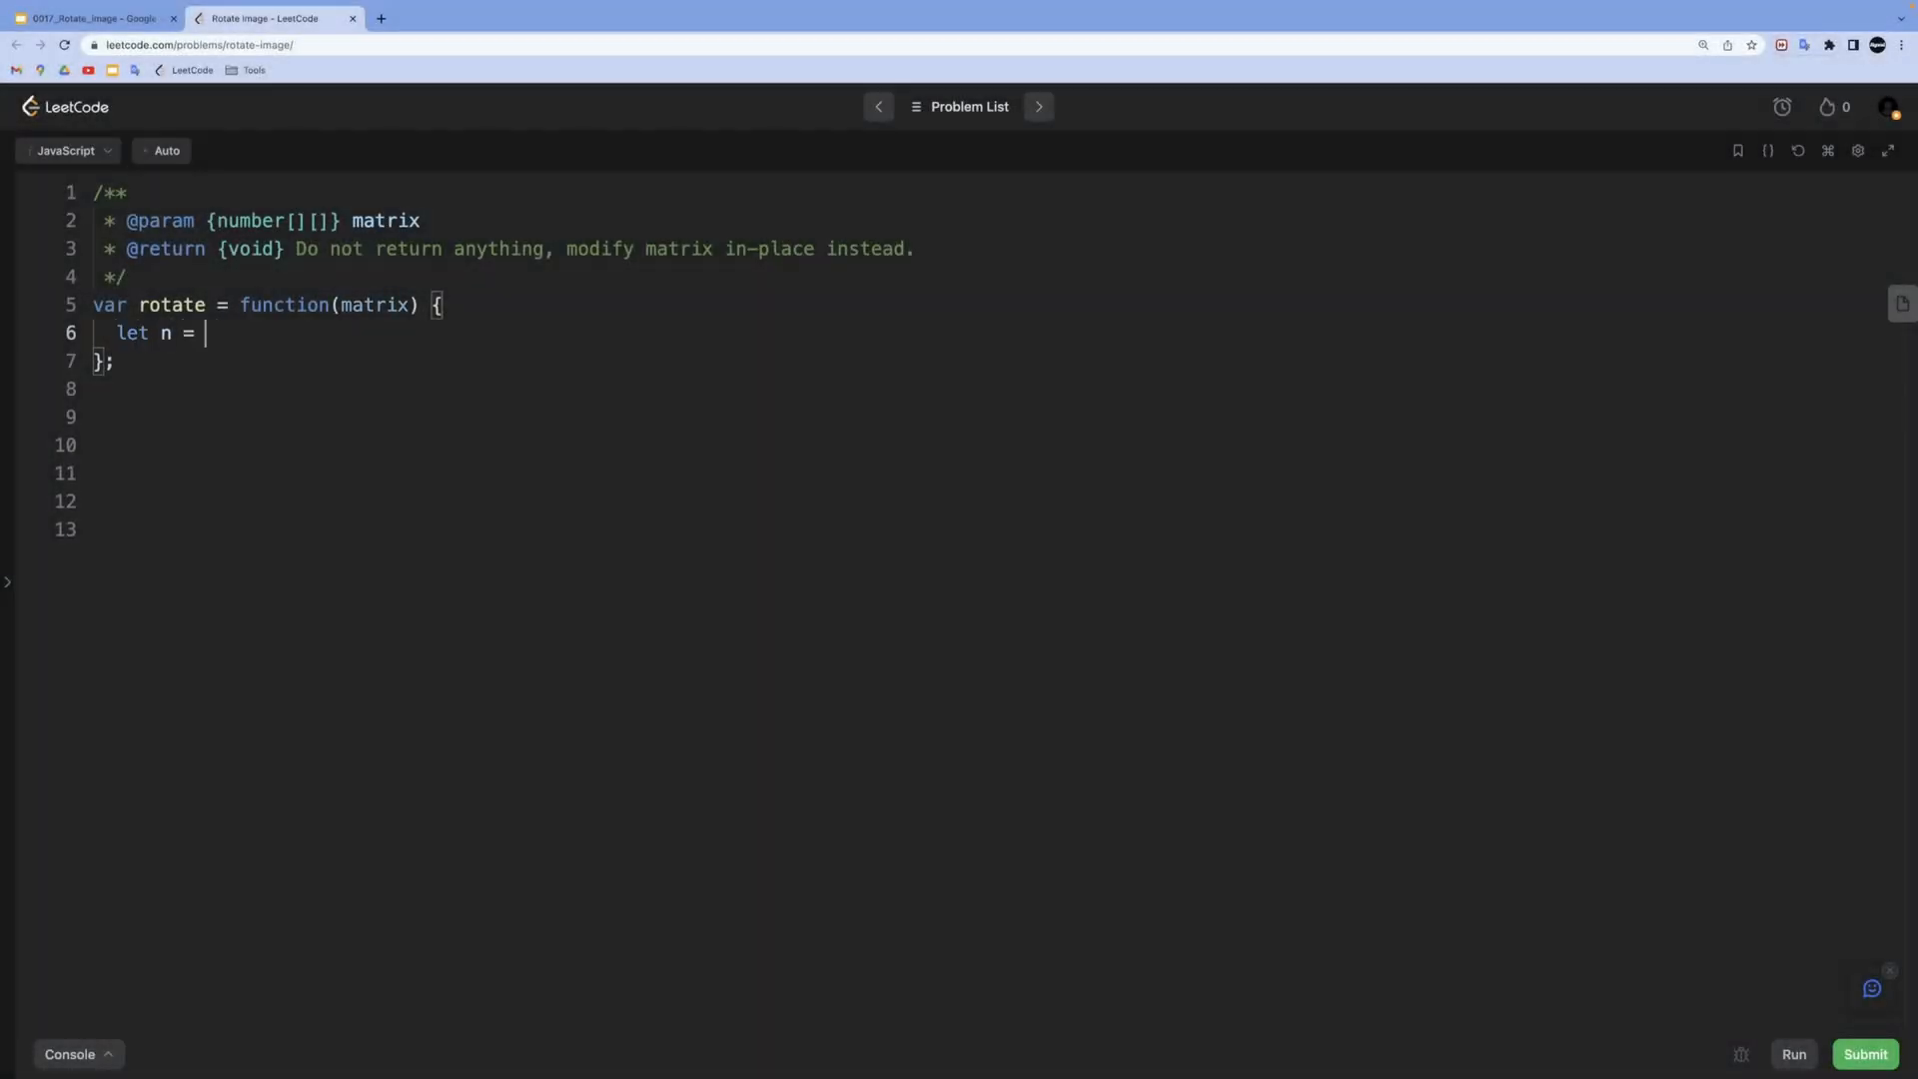
pyautogui.write('matrix.length')
pyautogui.write('let')
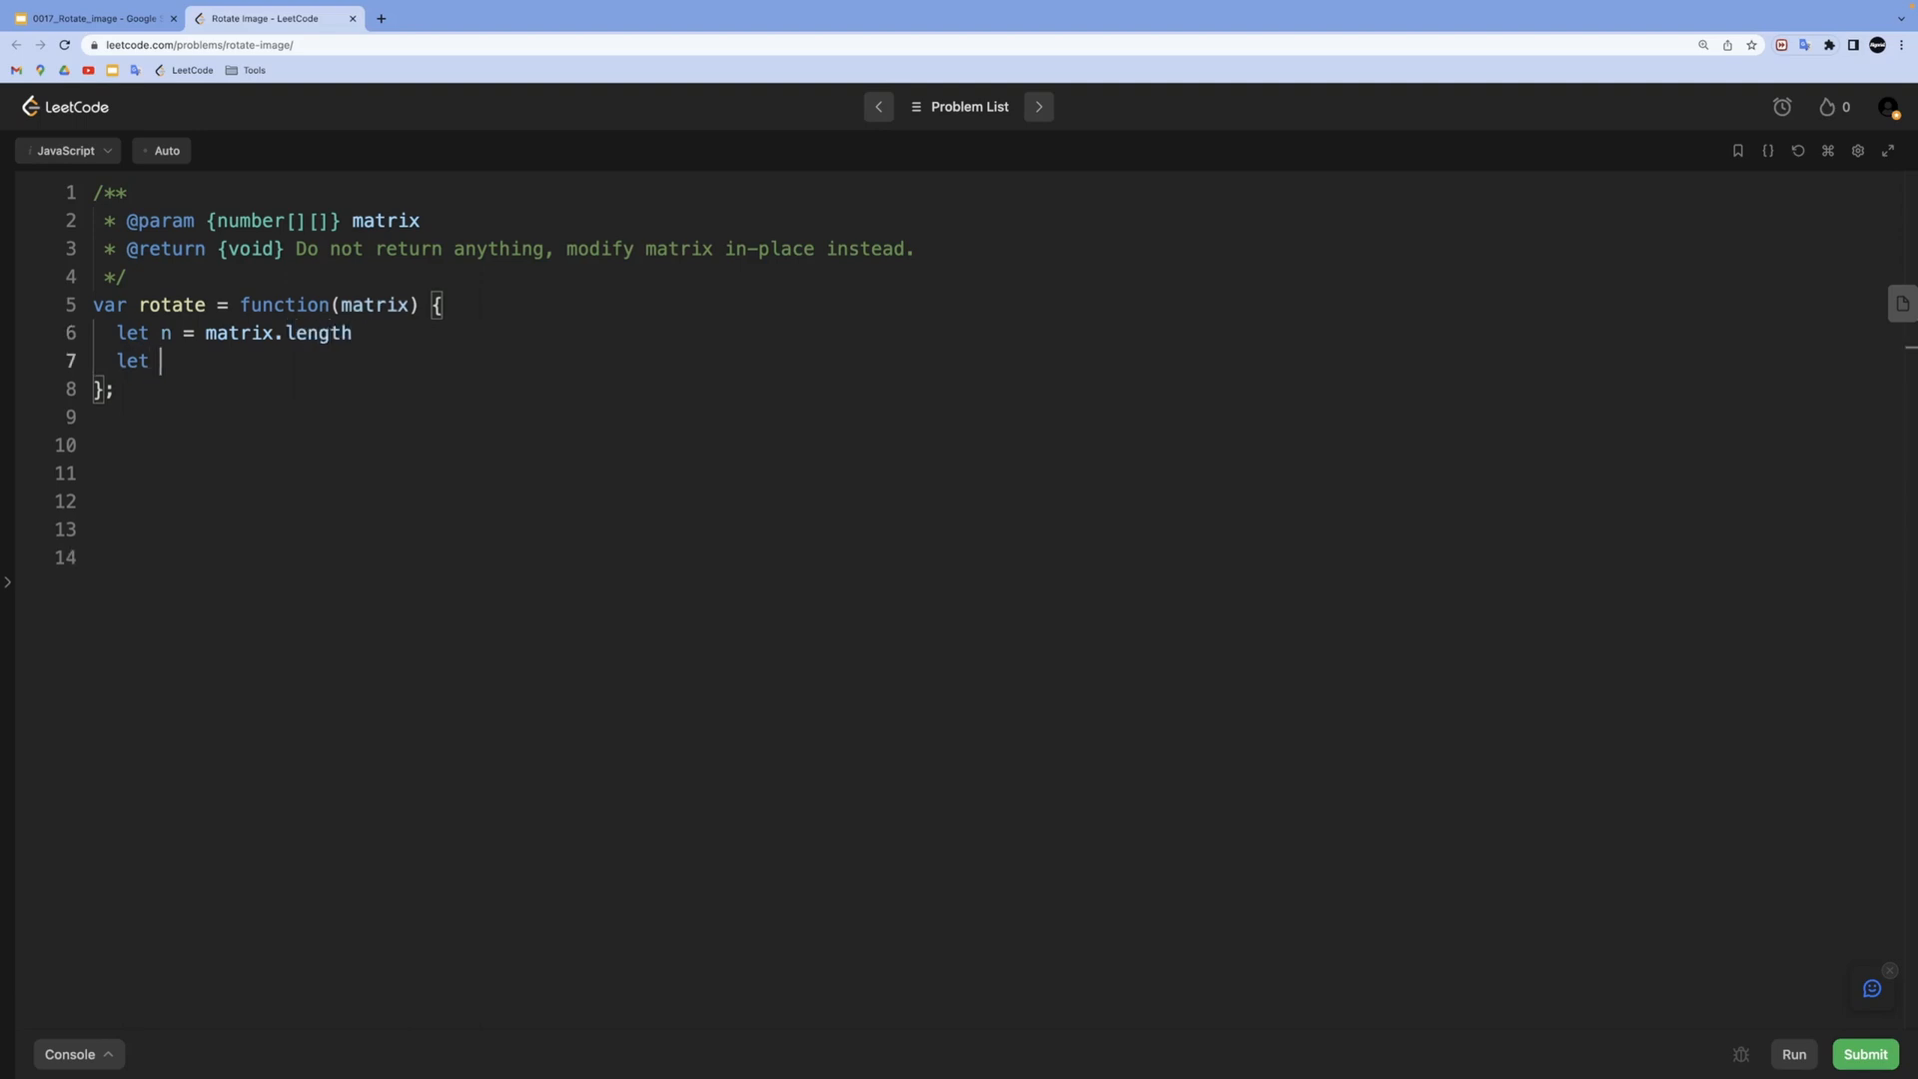
pyautogui.write('depth =')
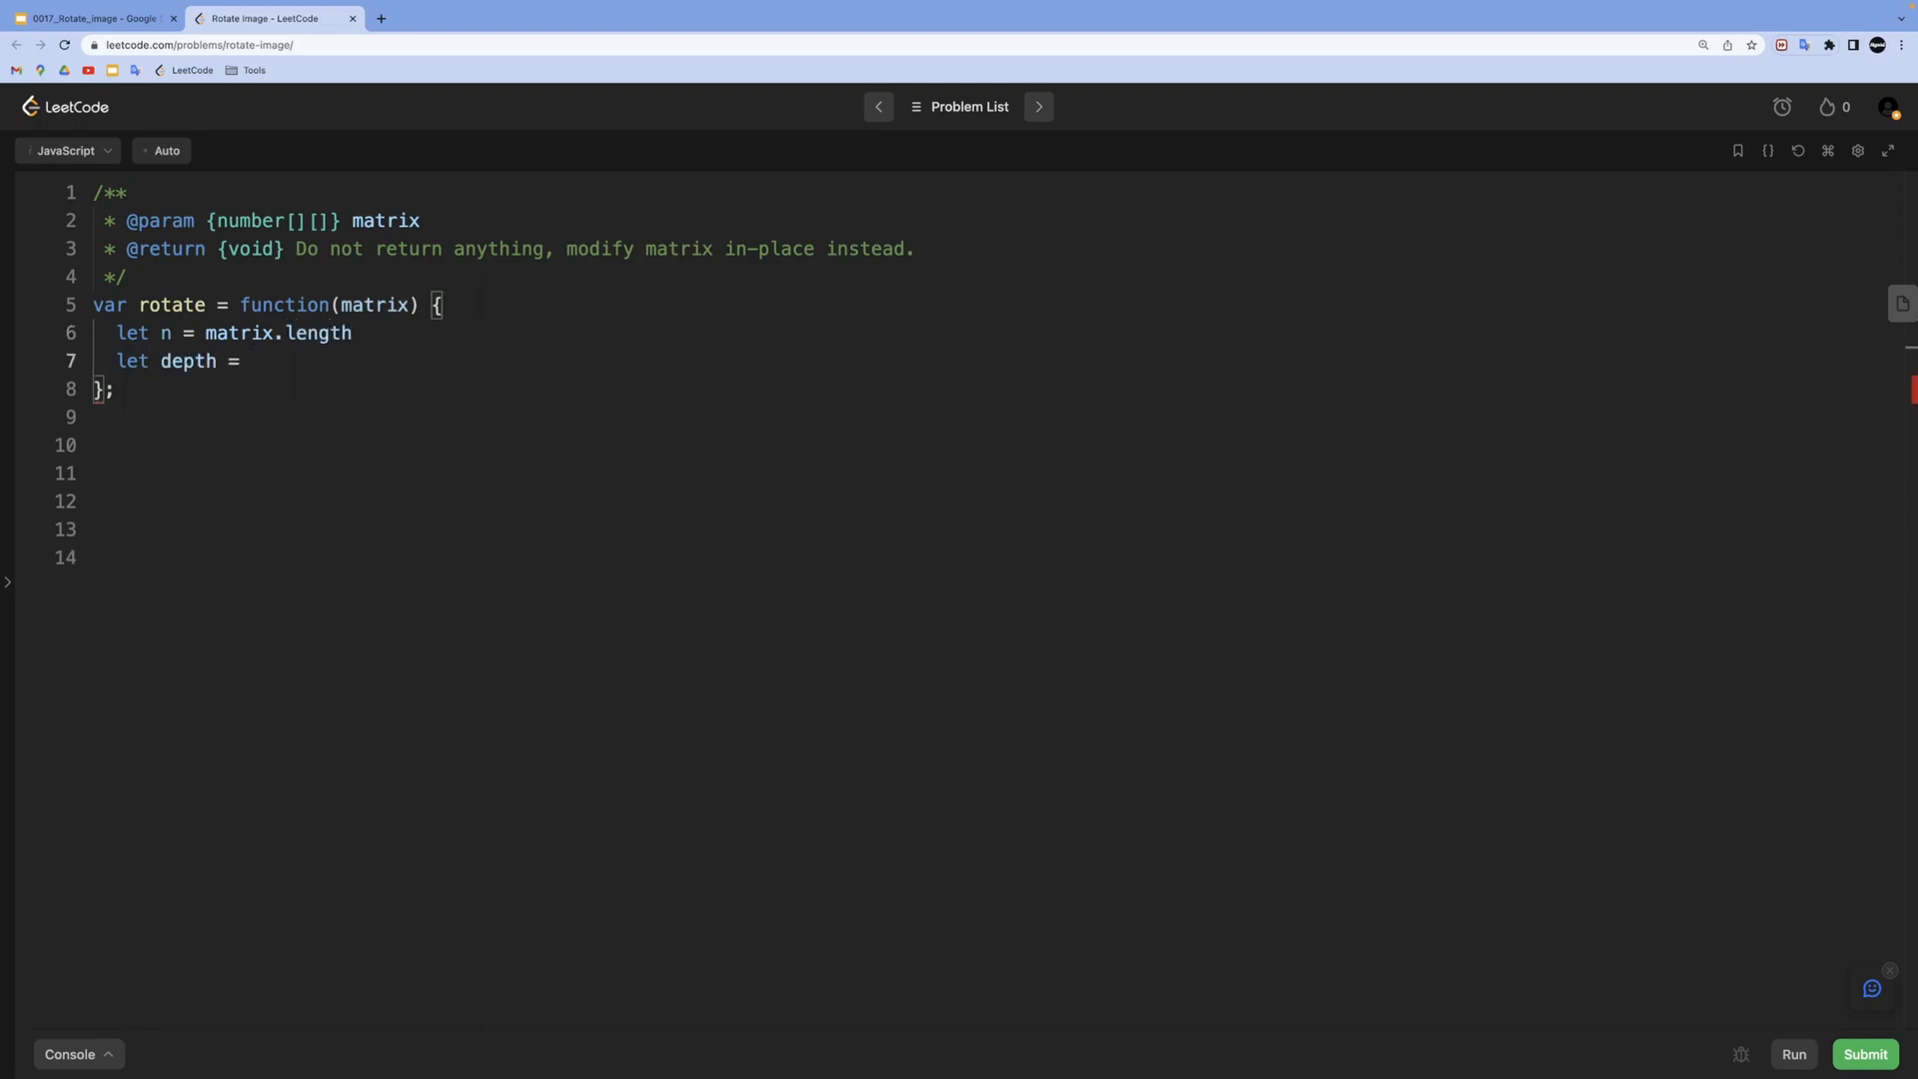
pyautogui.write('Math.floor')
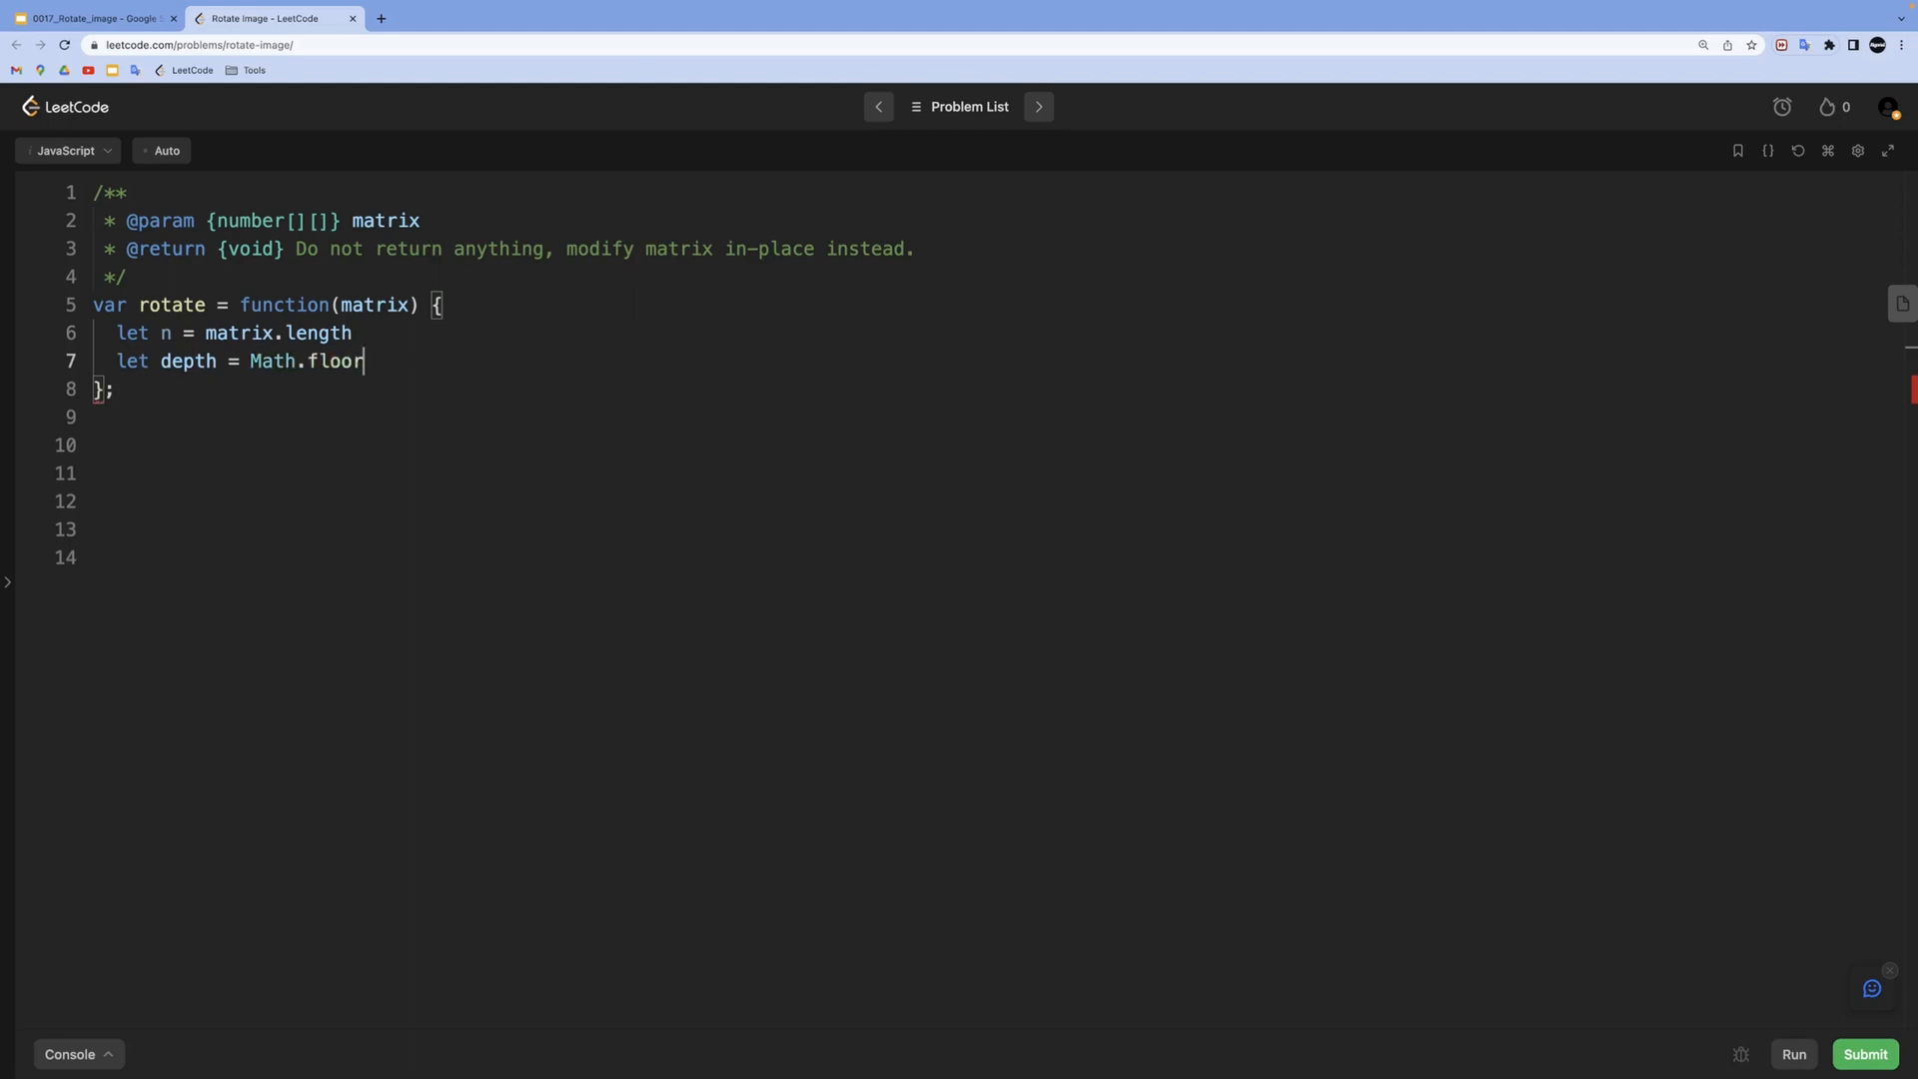
pyautogui.write('(n / 2)')
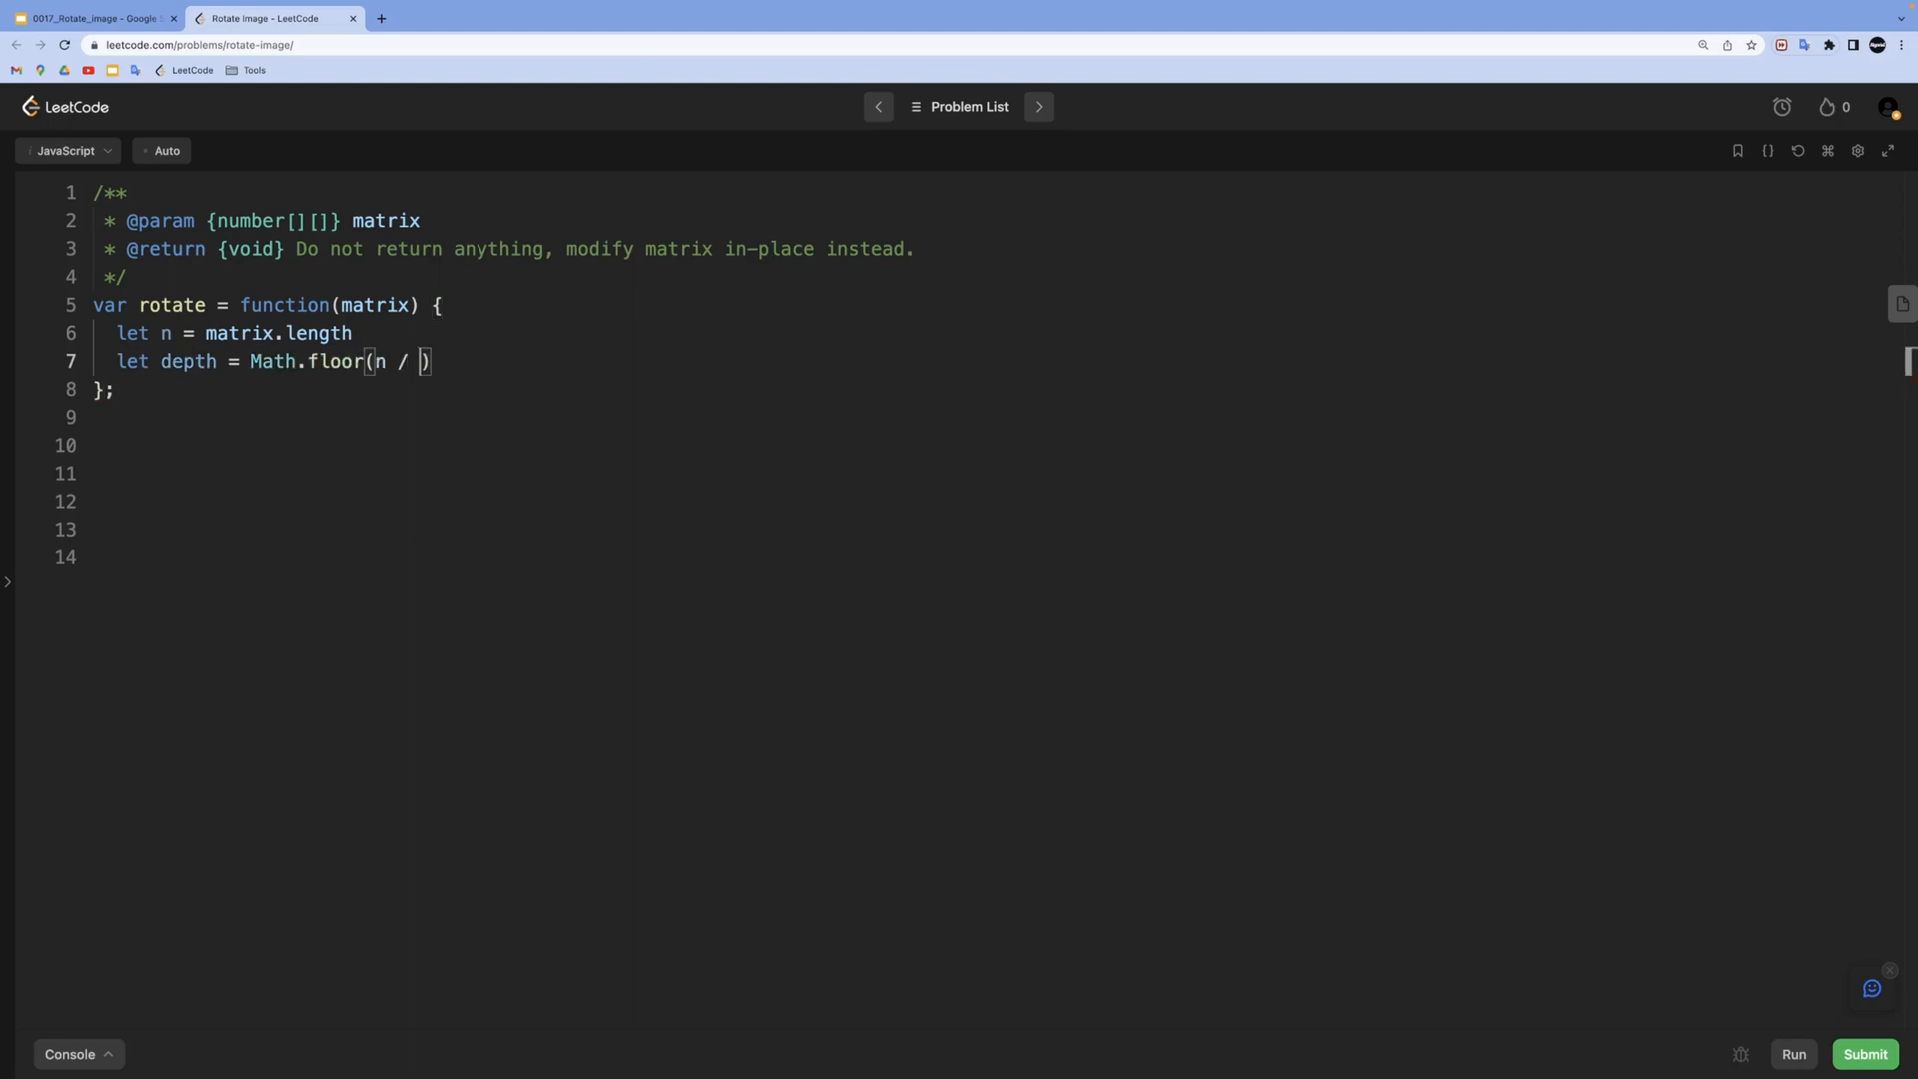
pyautogui.write('2)')
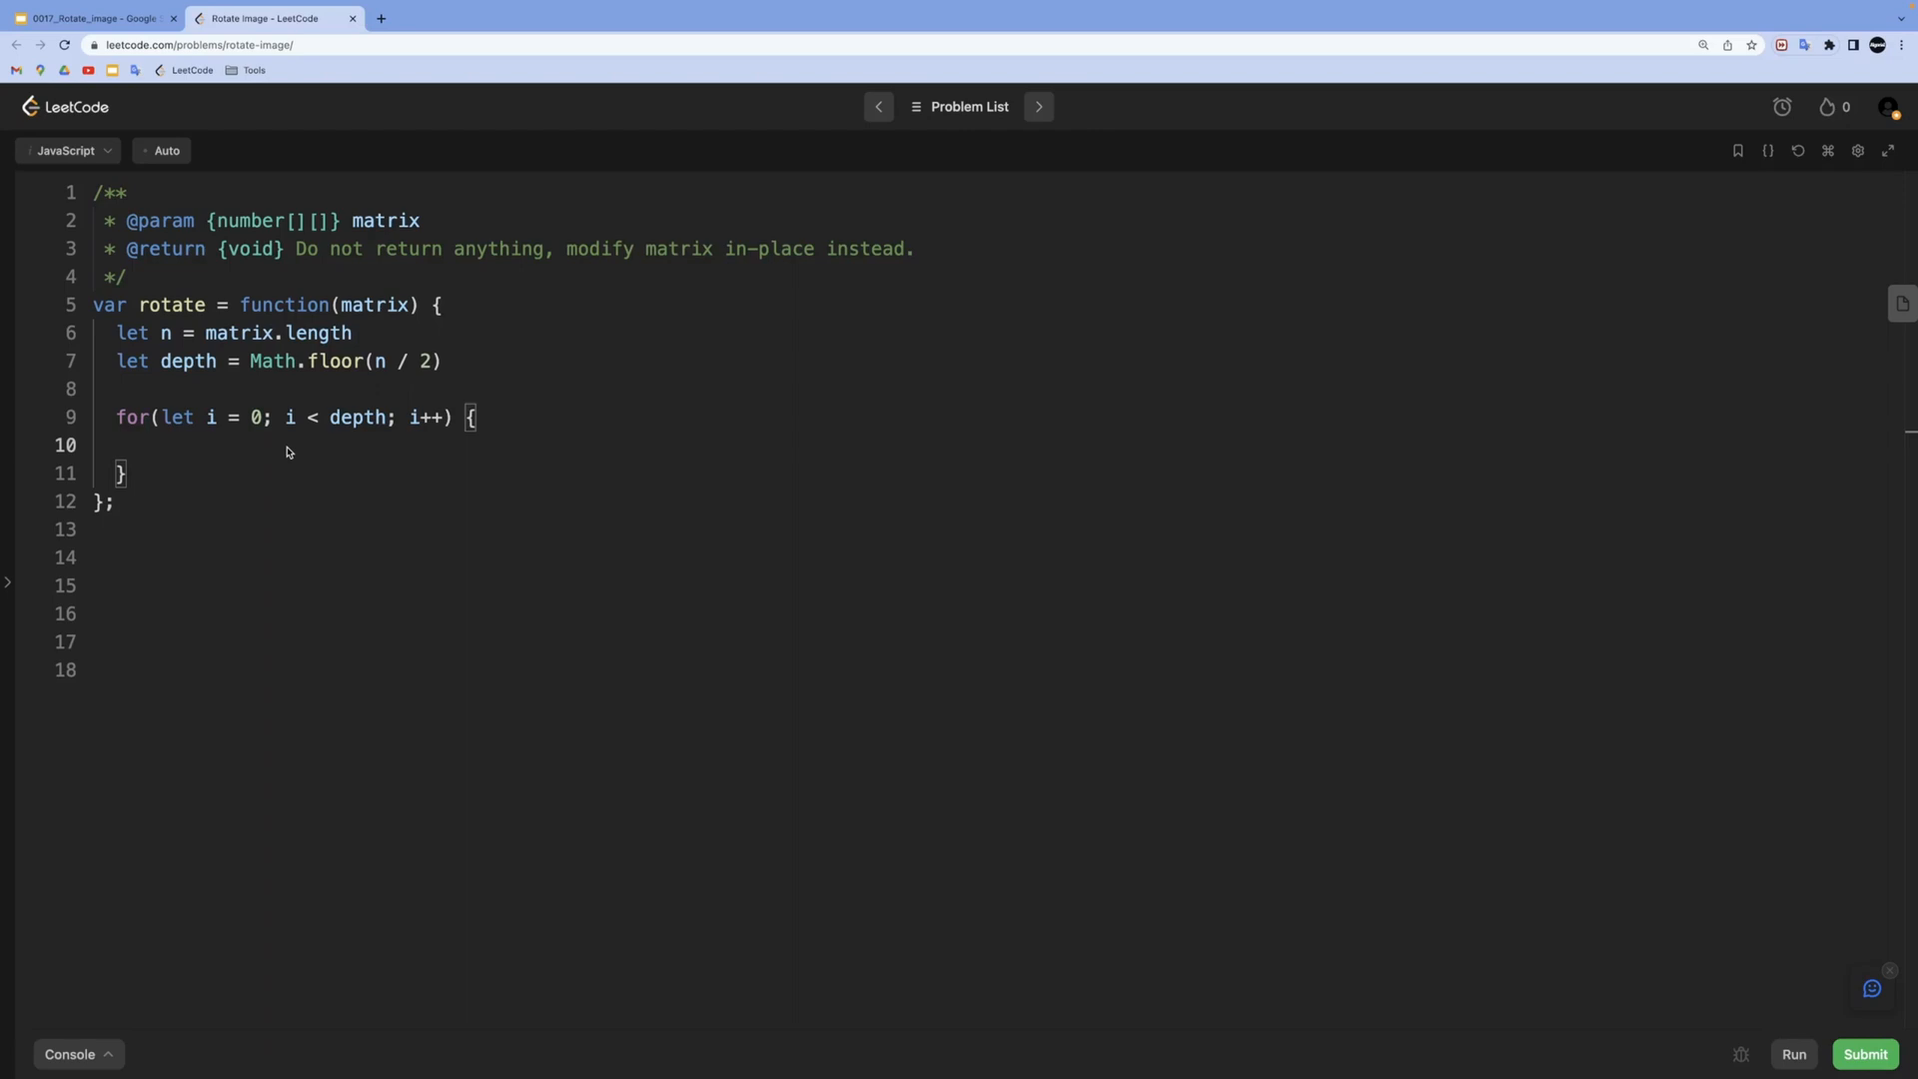
# Define opsCount = (n - 1) + (i * -2) and offset = (n - 1) - i inside the layer loop
pyautogui.write('let ops')
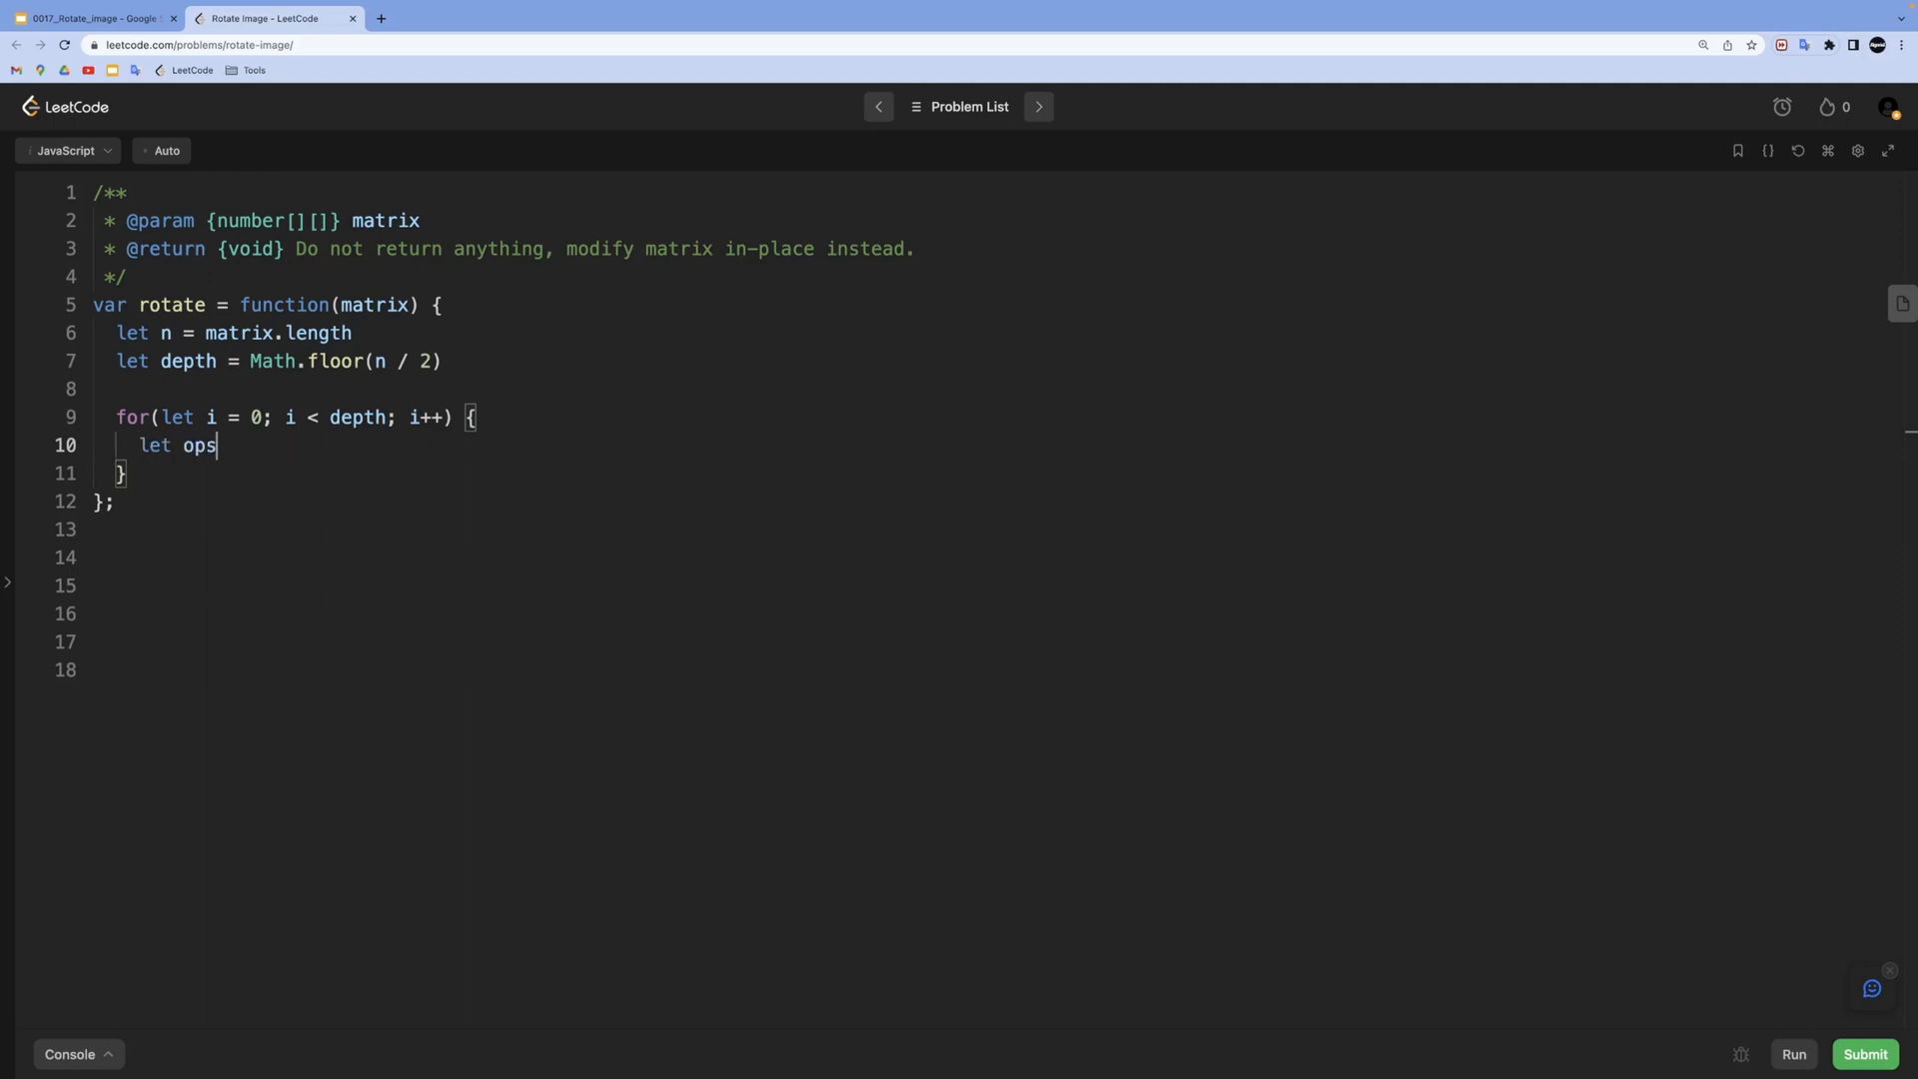
pyautogui.write('Count = ()')
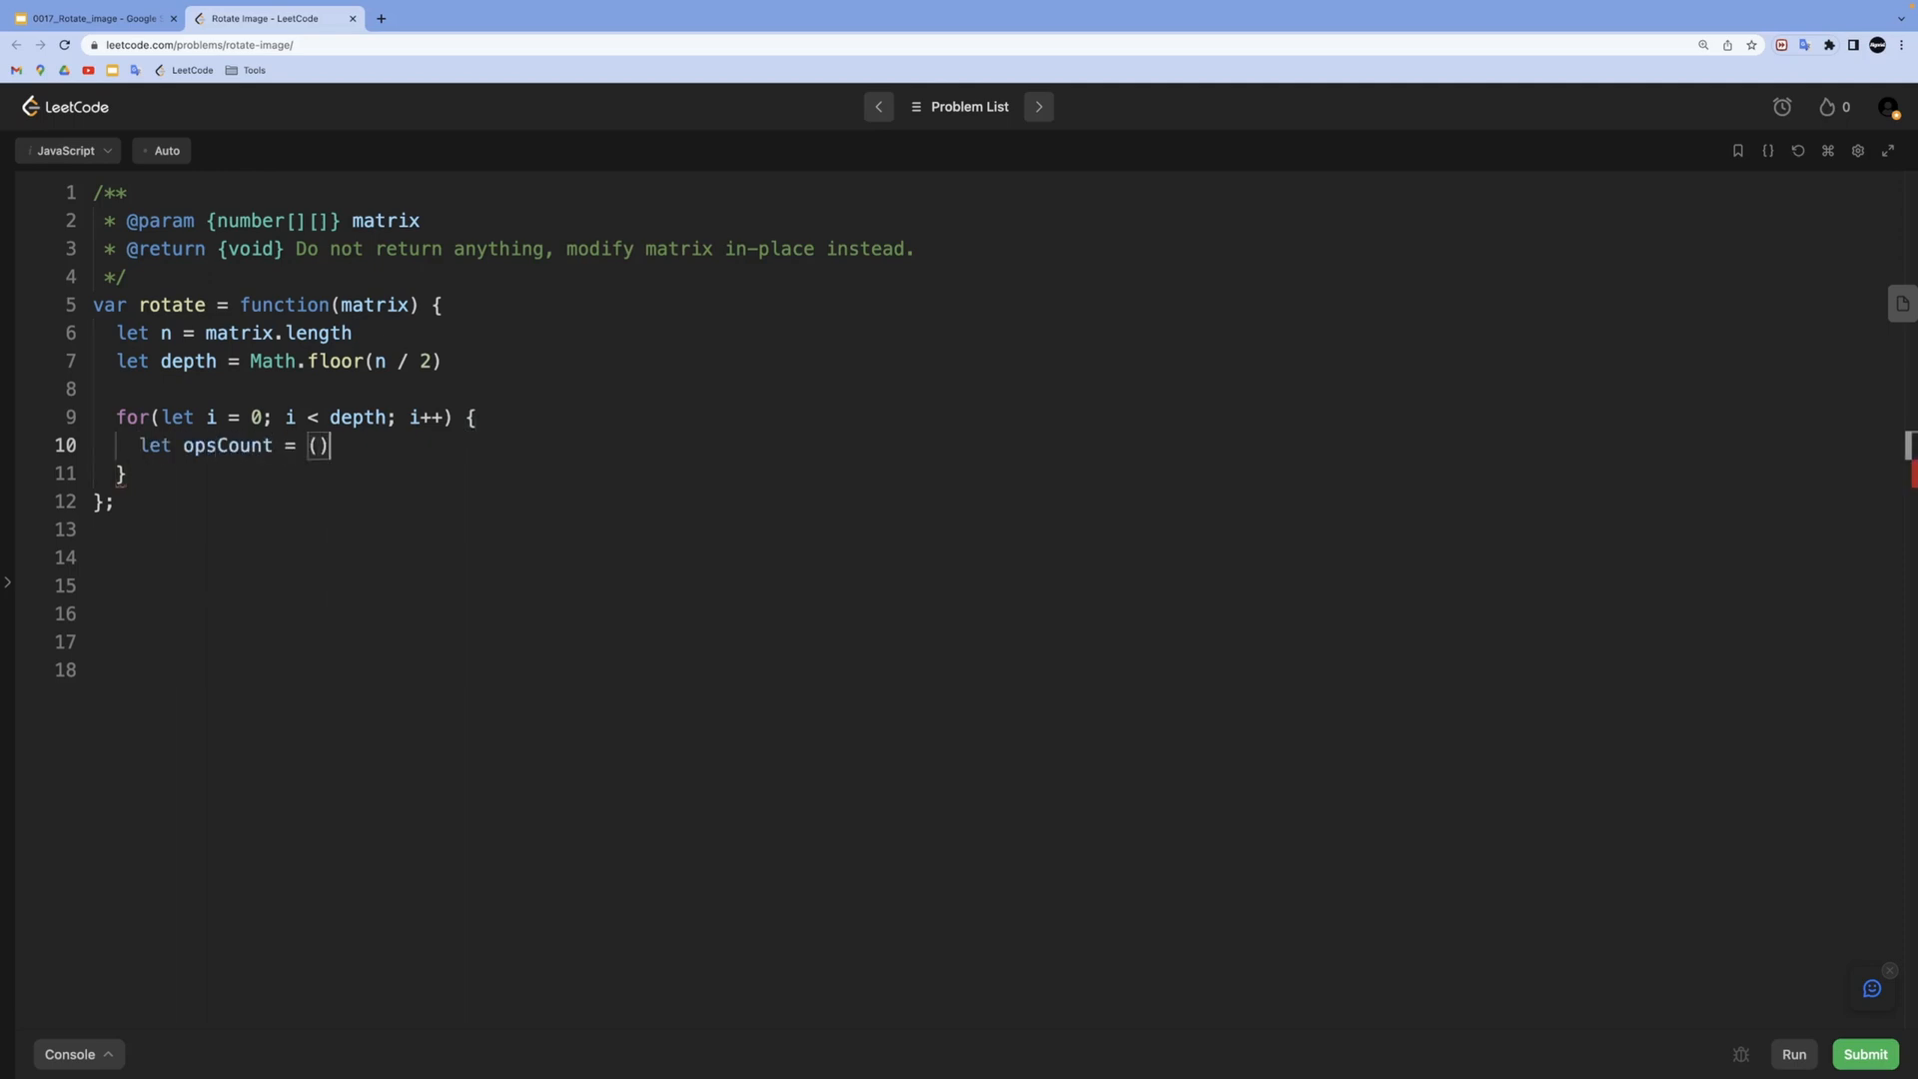
pyautogui.write('n -')
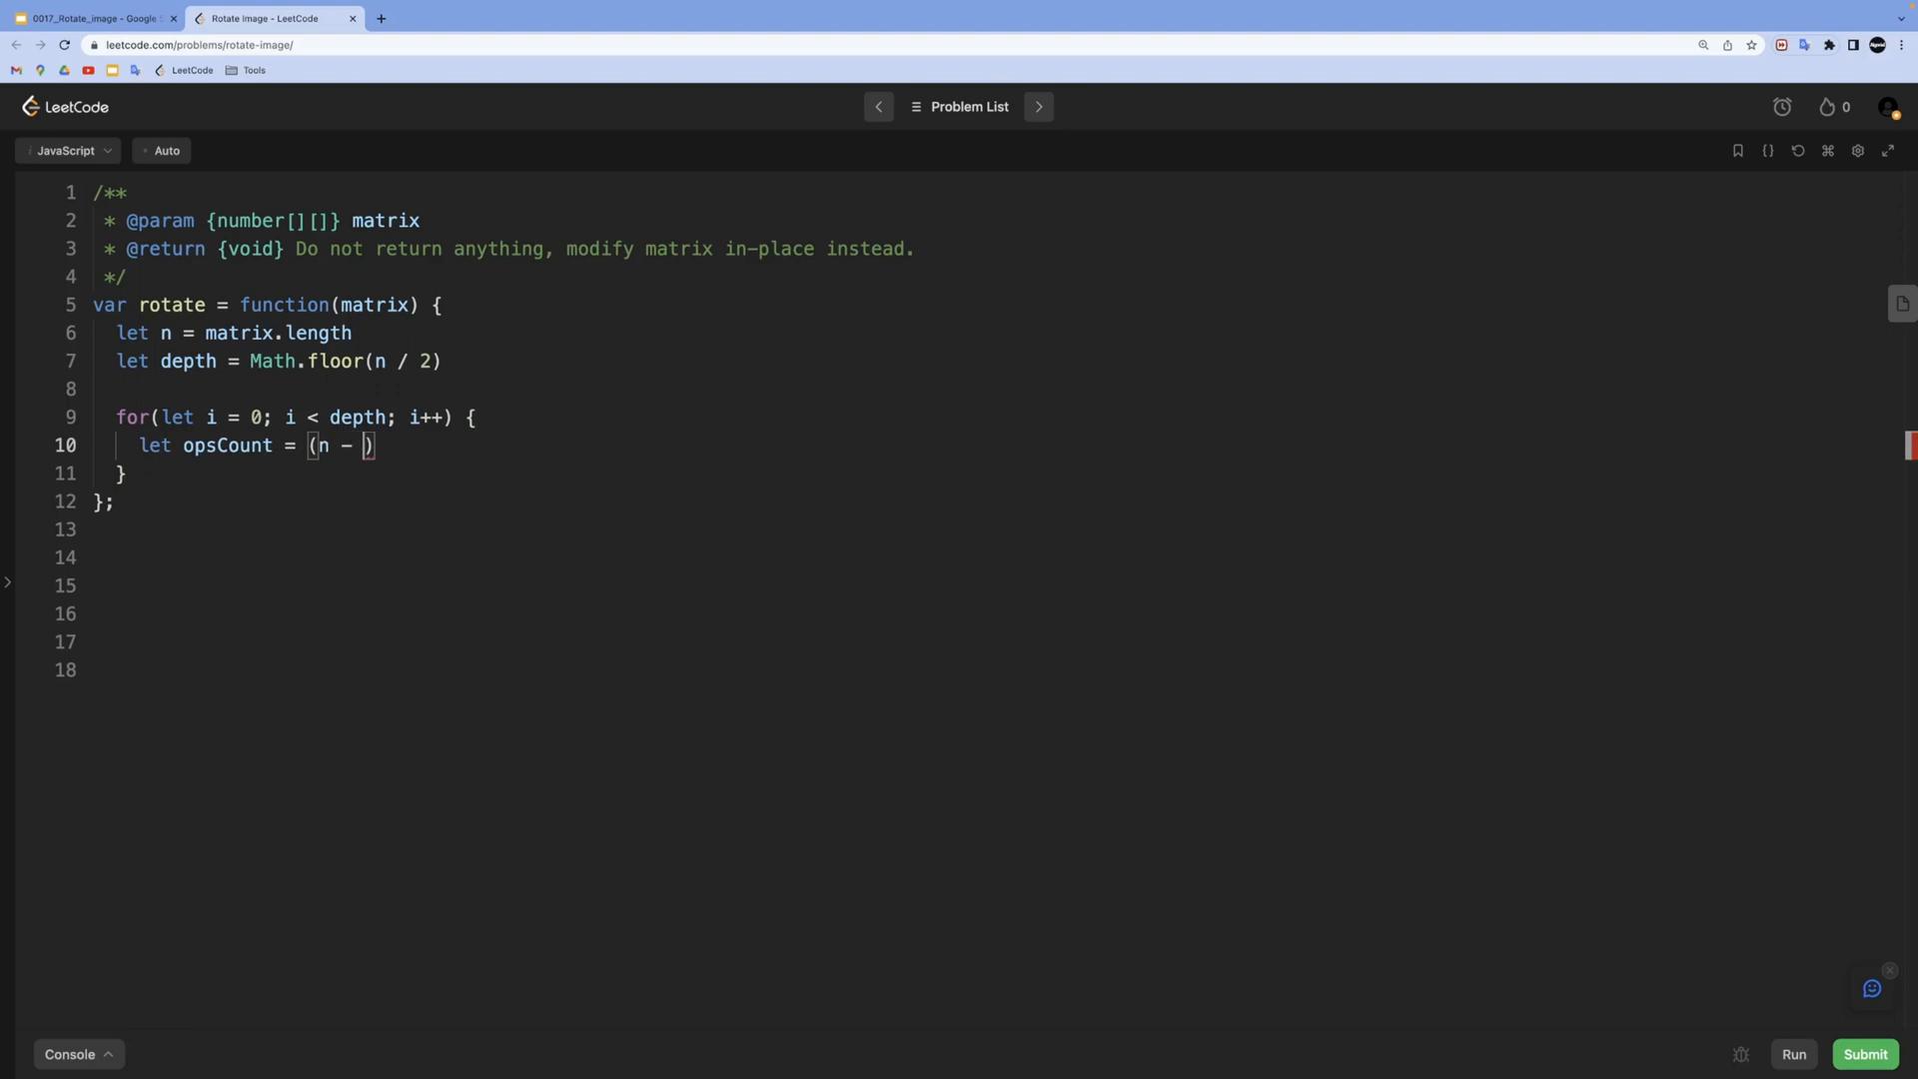
pyautogui.write('1) + ()')
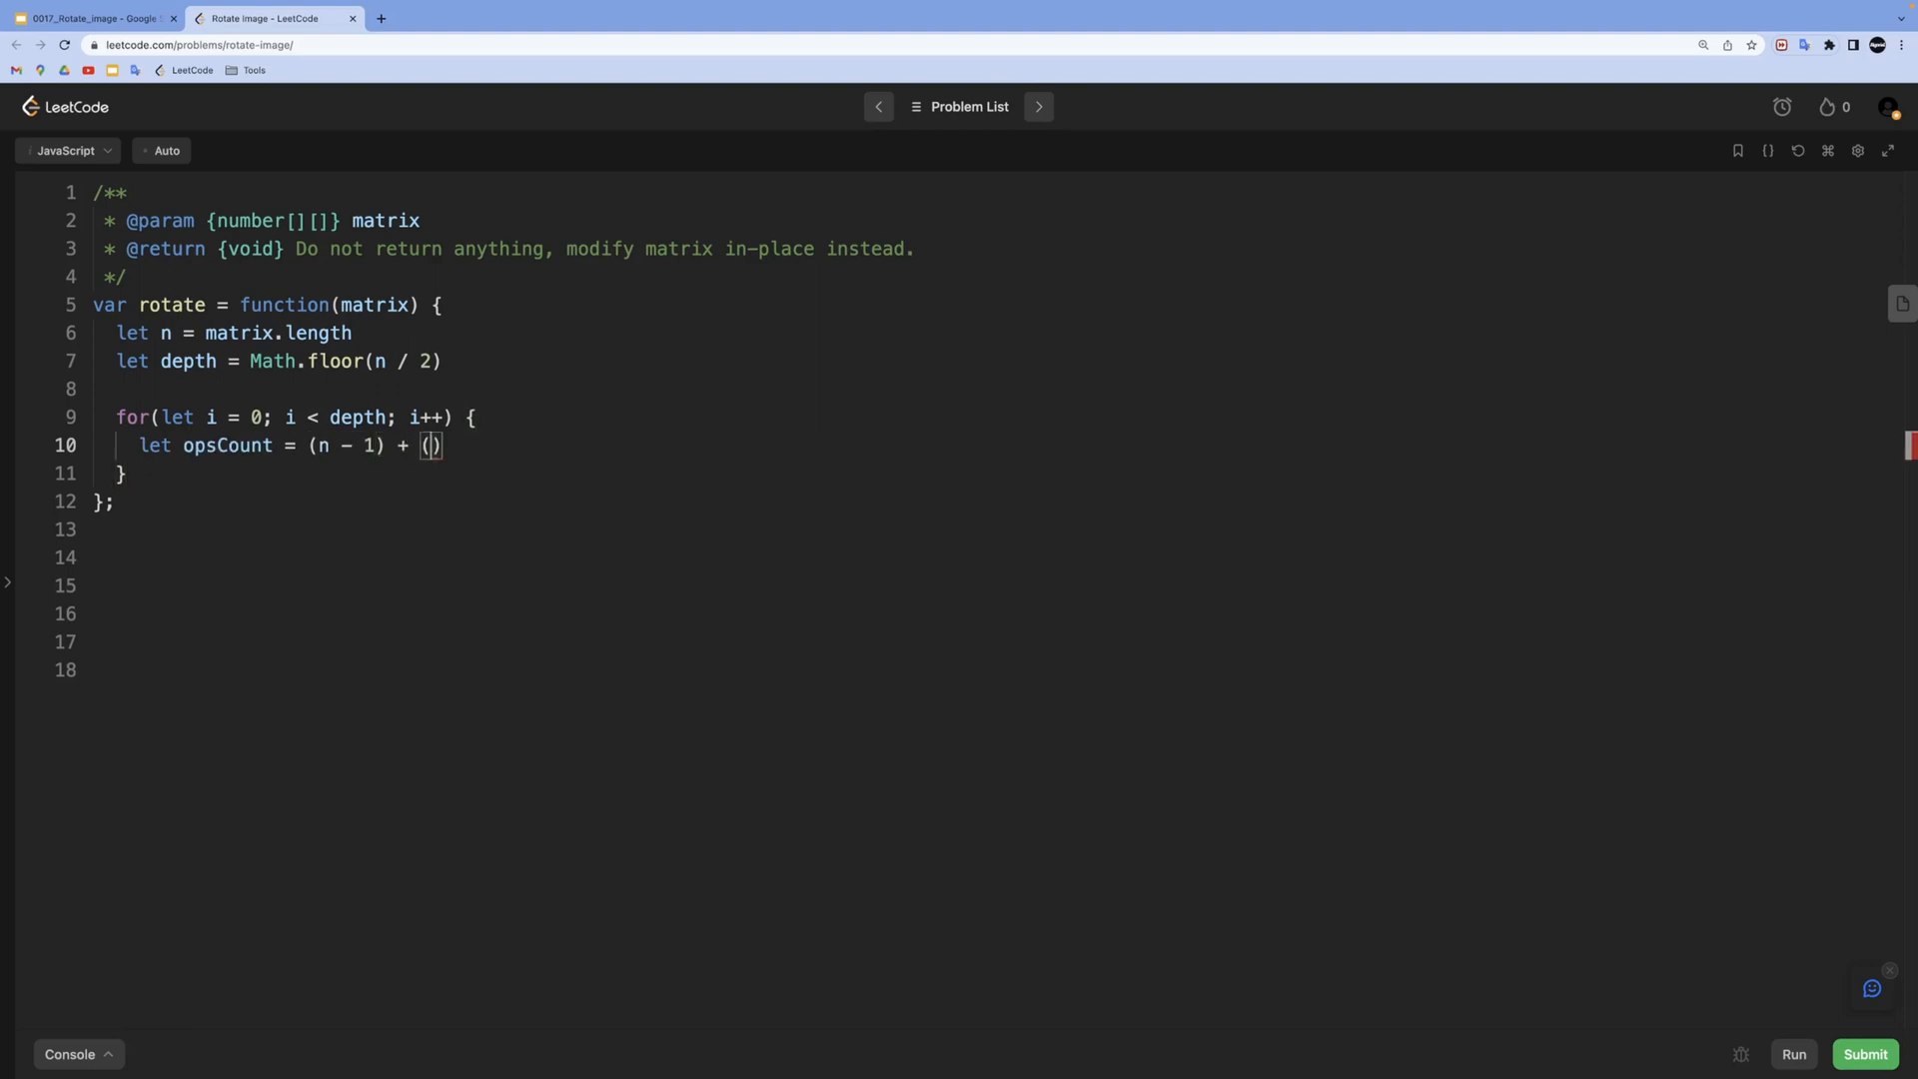
pyautogui.write('i *')
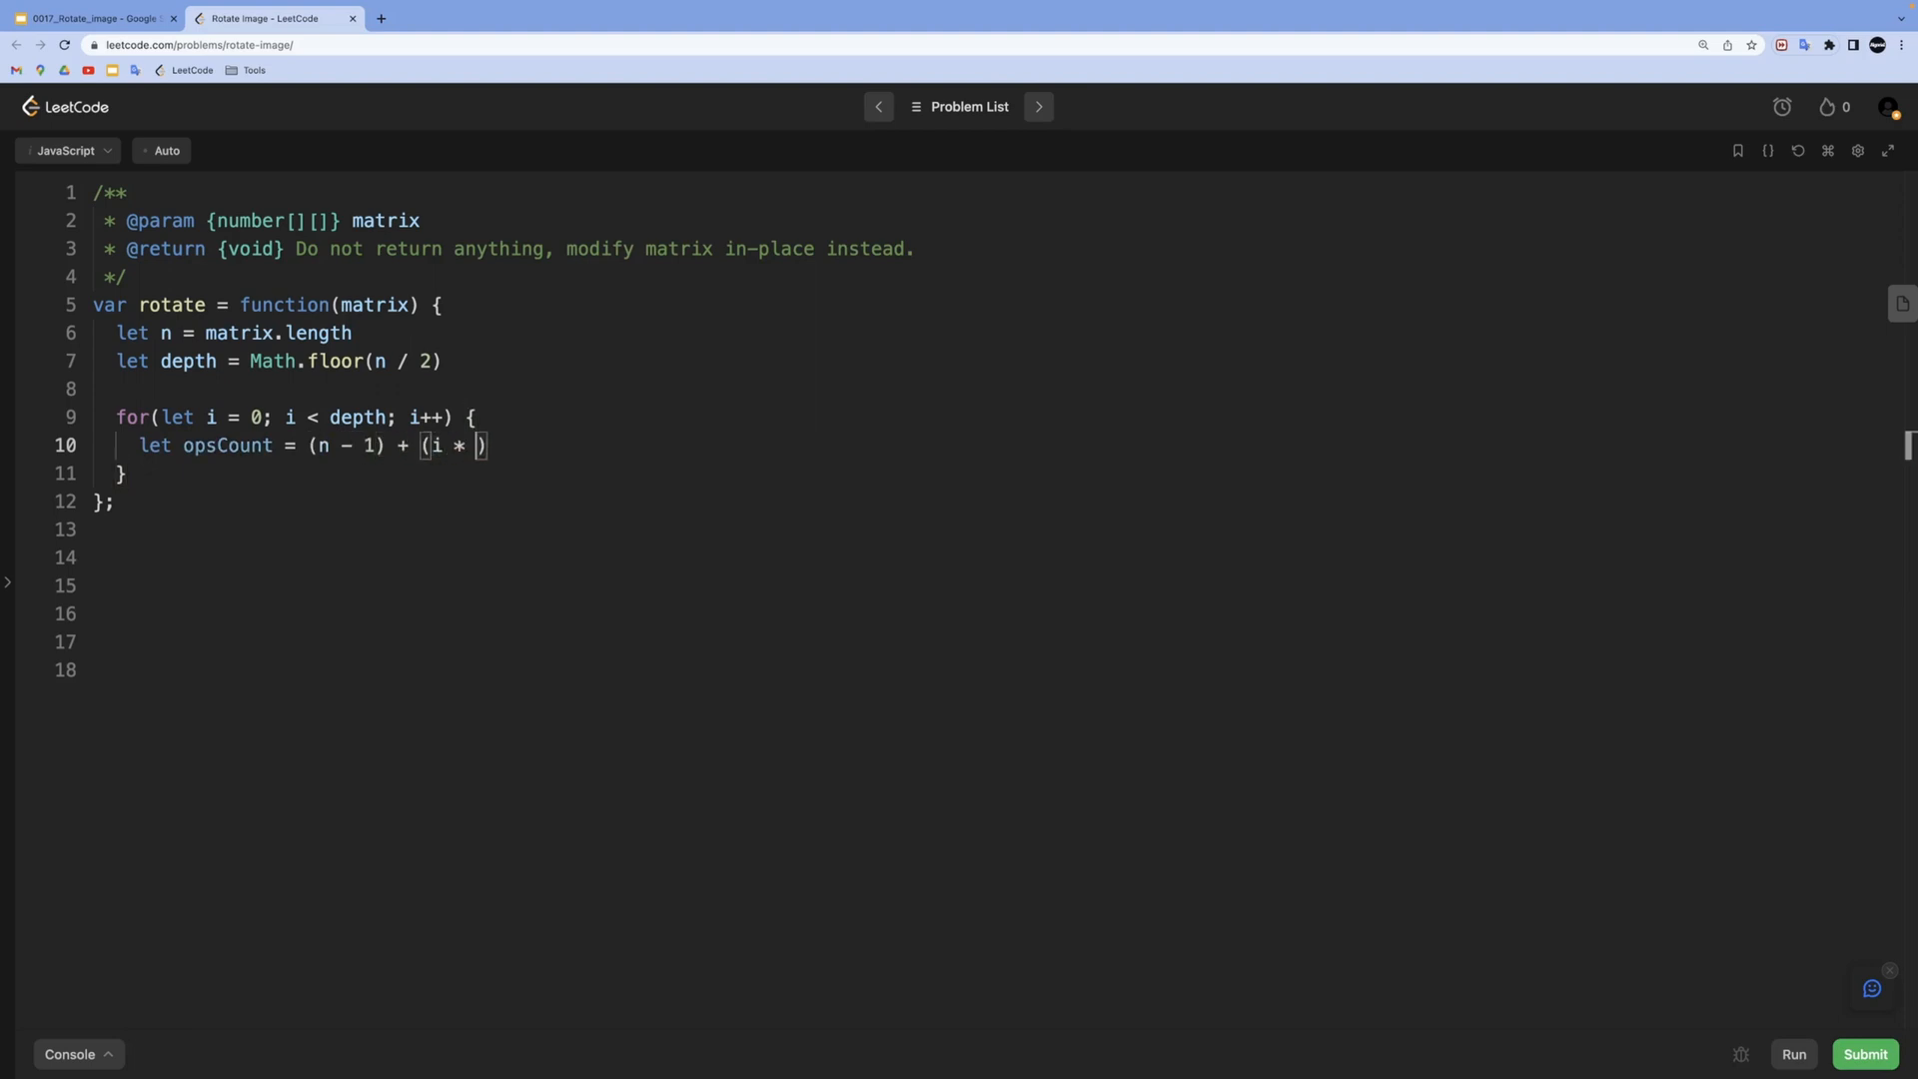
pyautogui.write('-2)')
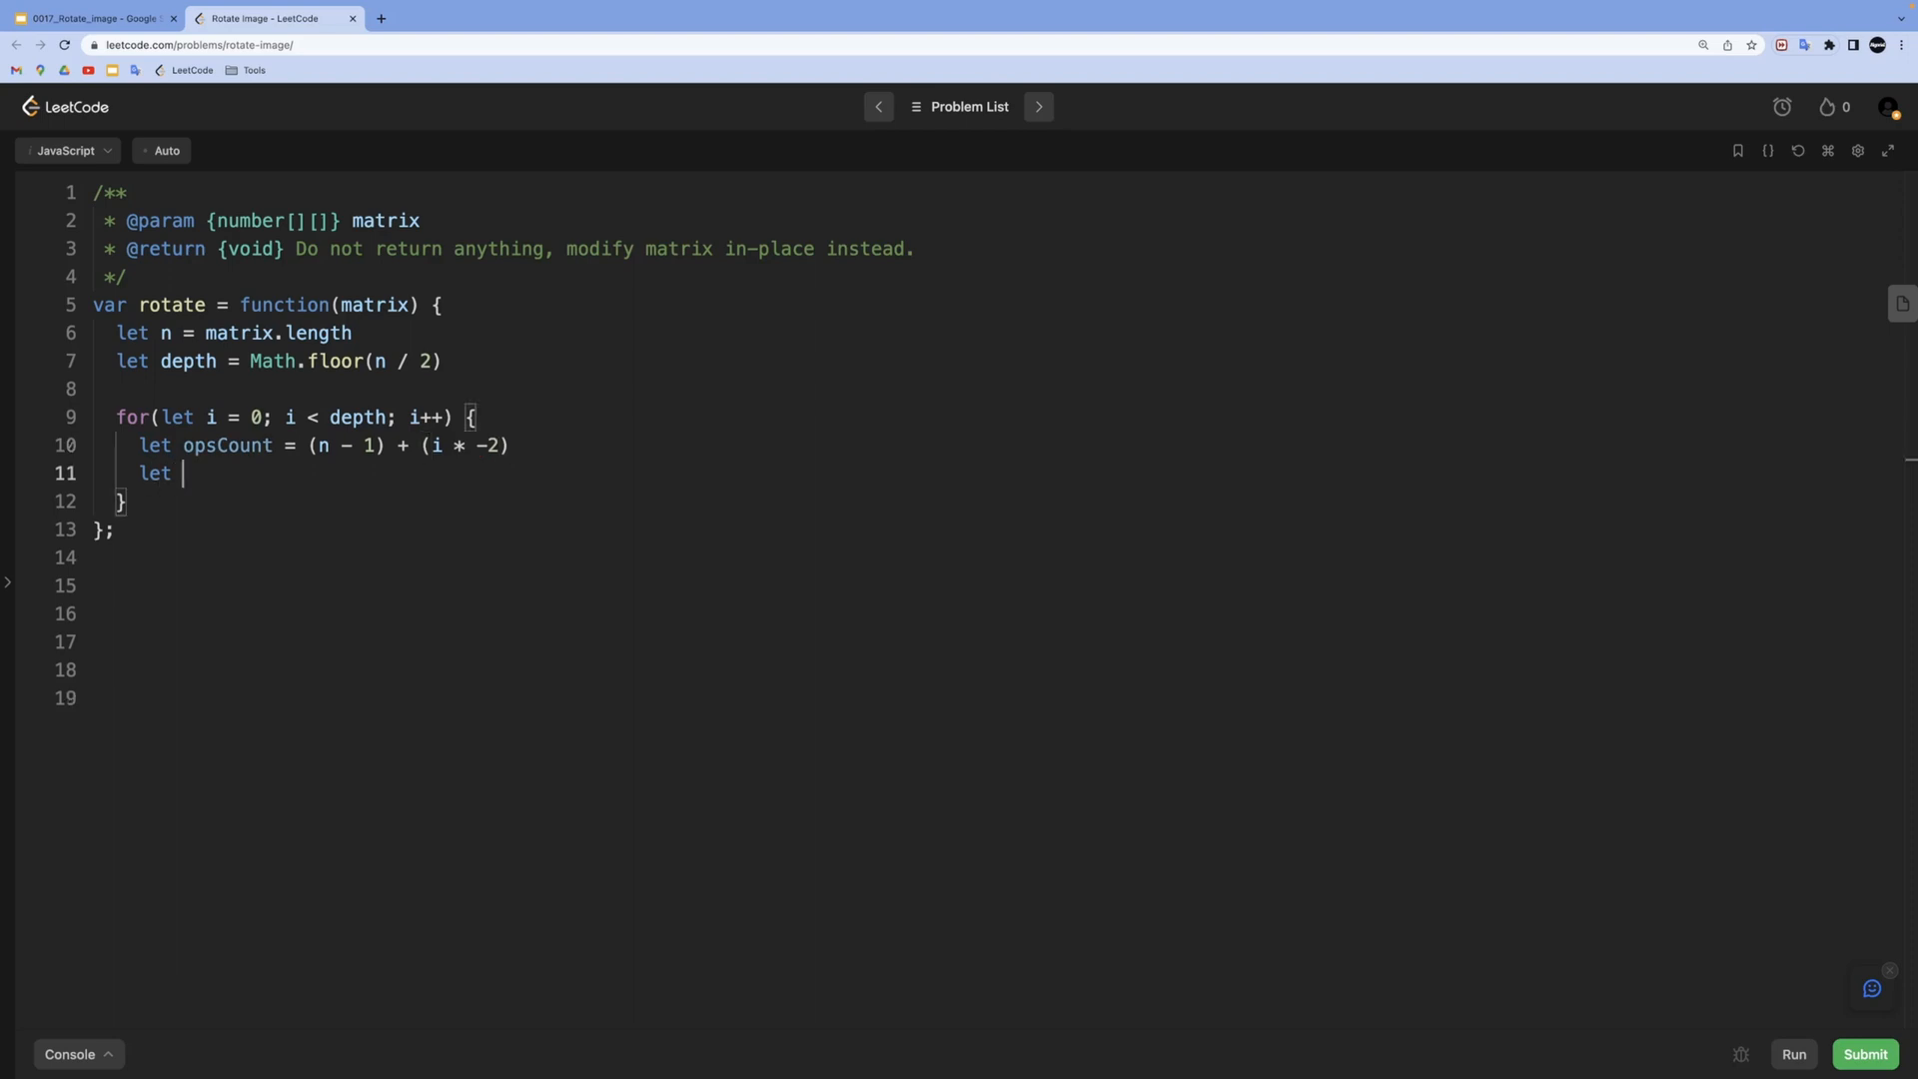
pyautogui.write('offset =')
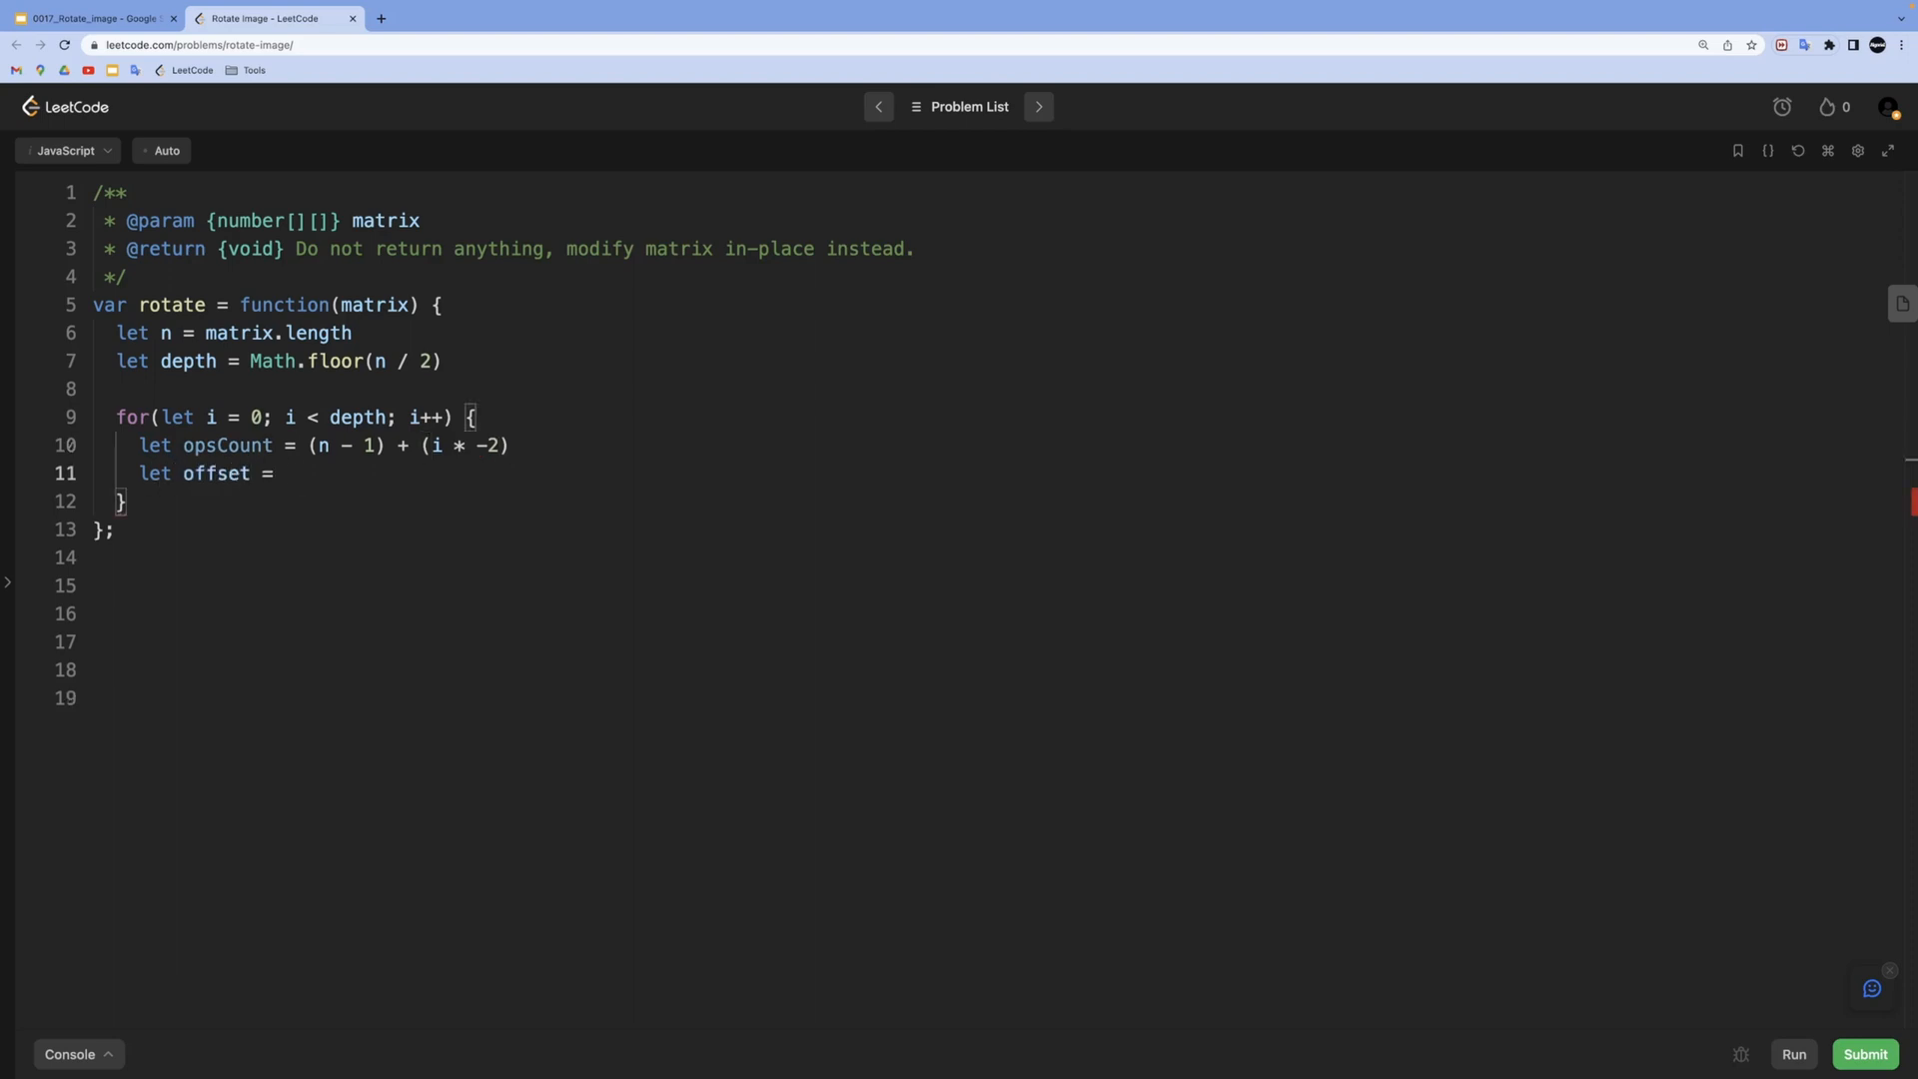
pyautogui.write('(n - 1)')
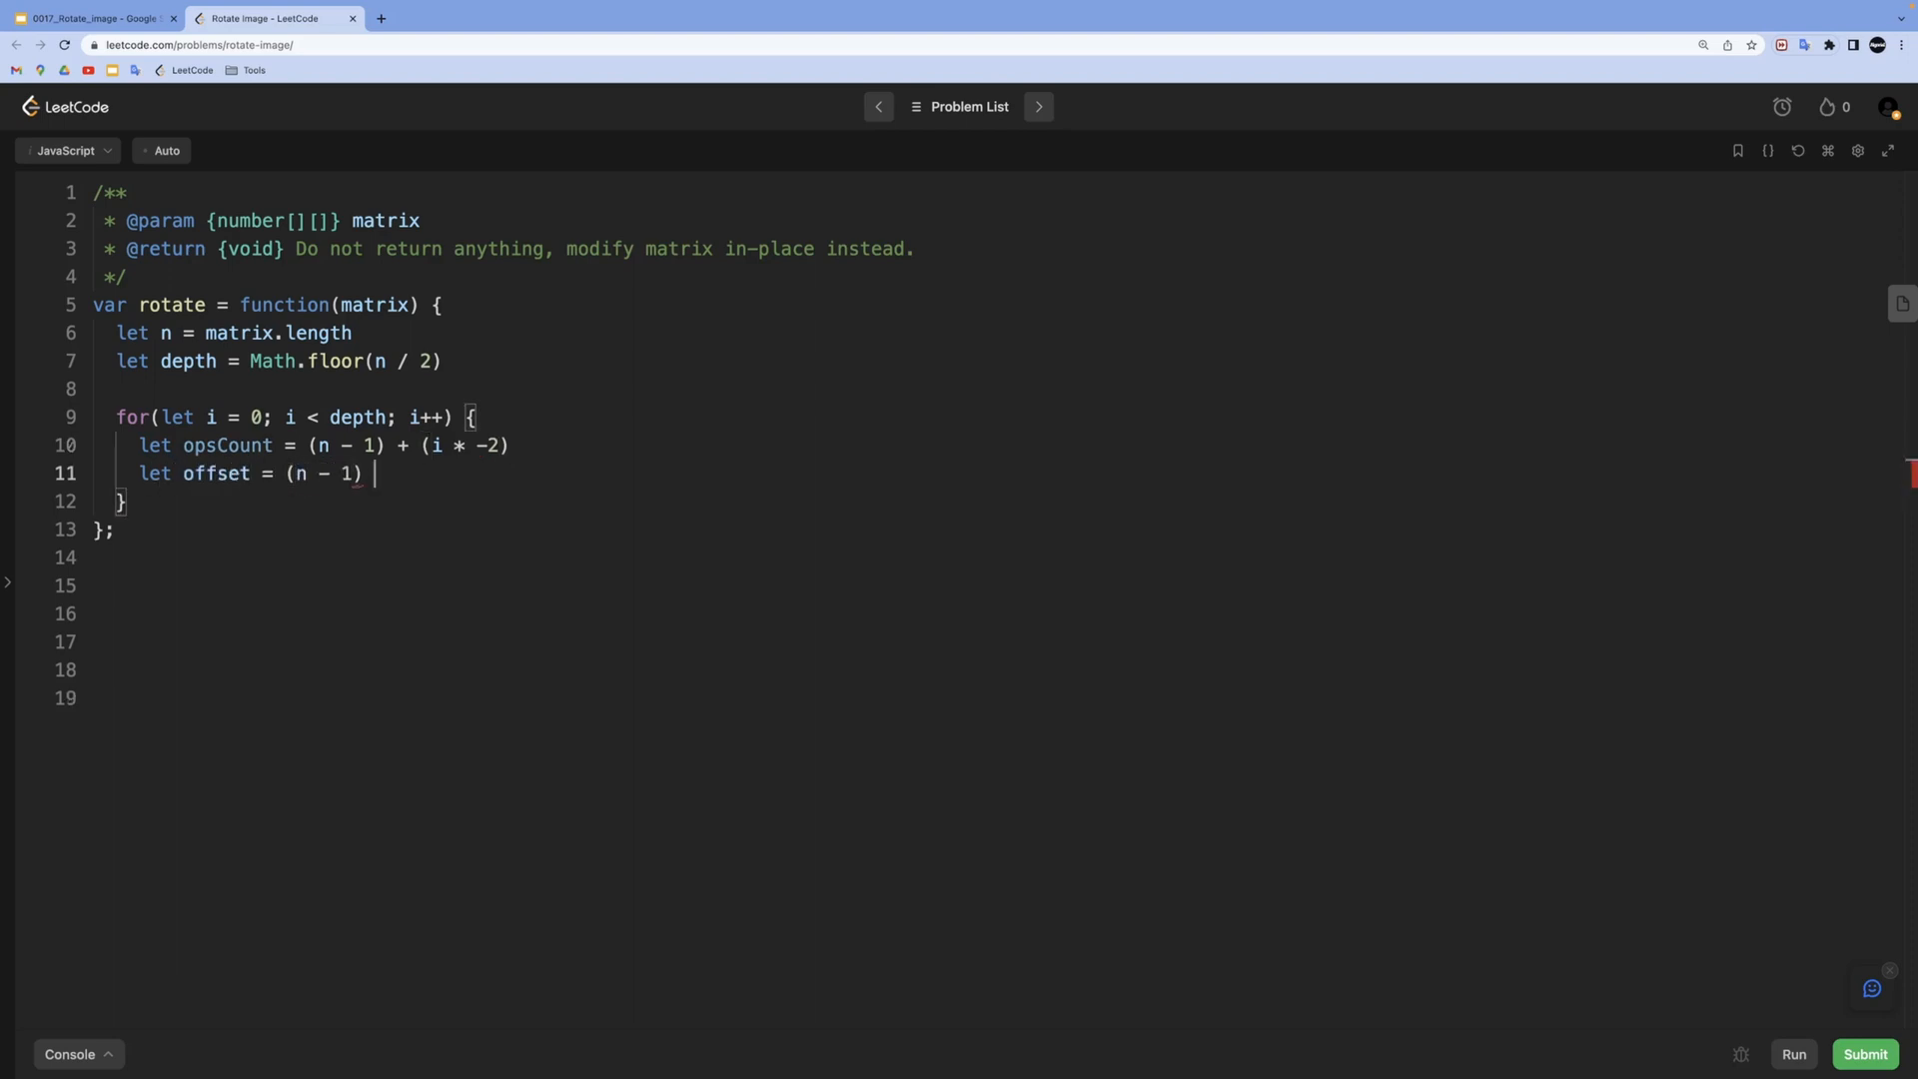
pyautogui.write('- i')
pyautogui.write('for(let j = 0 ; ')
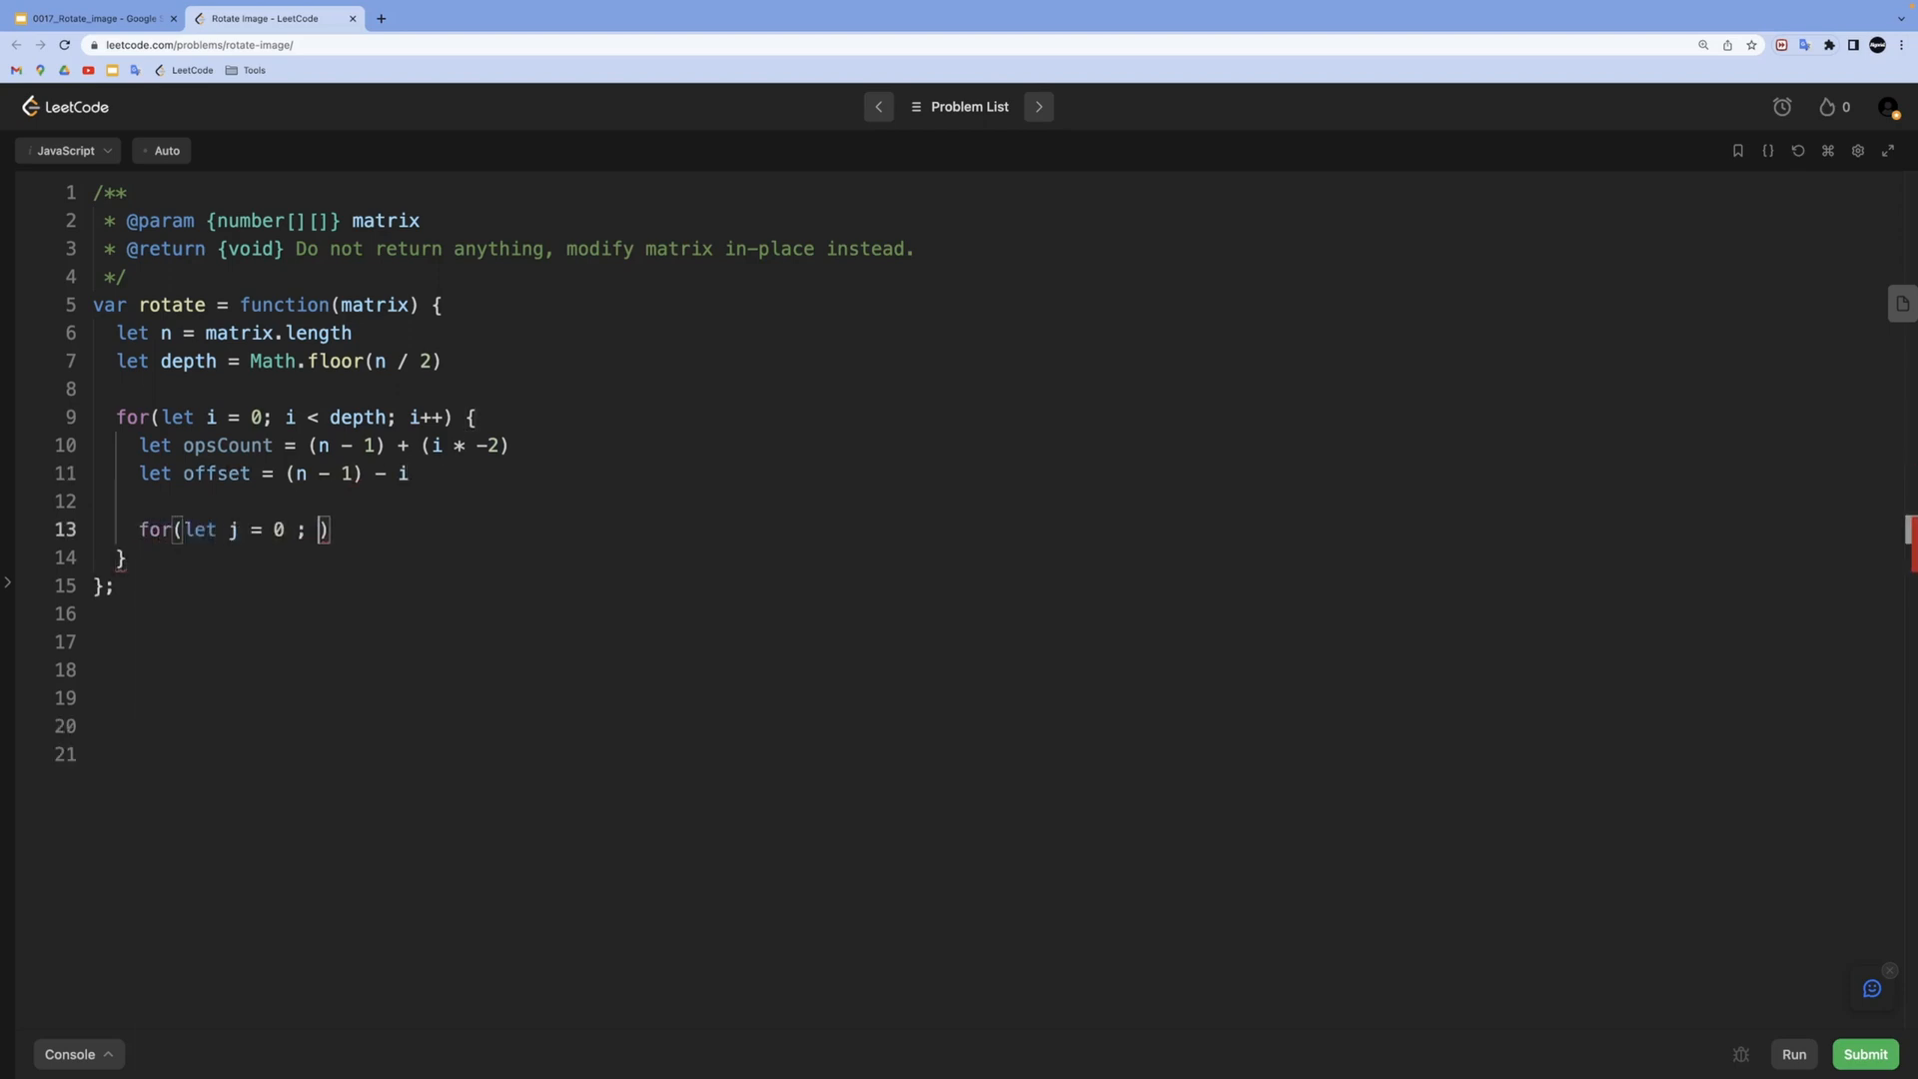
# Finish the inner loop header at j < opsCount and store matrix[i][i + j] in temp
pyautogui.write('j < opsCount;')
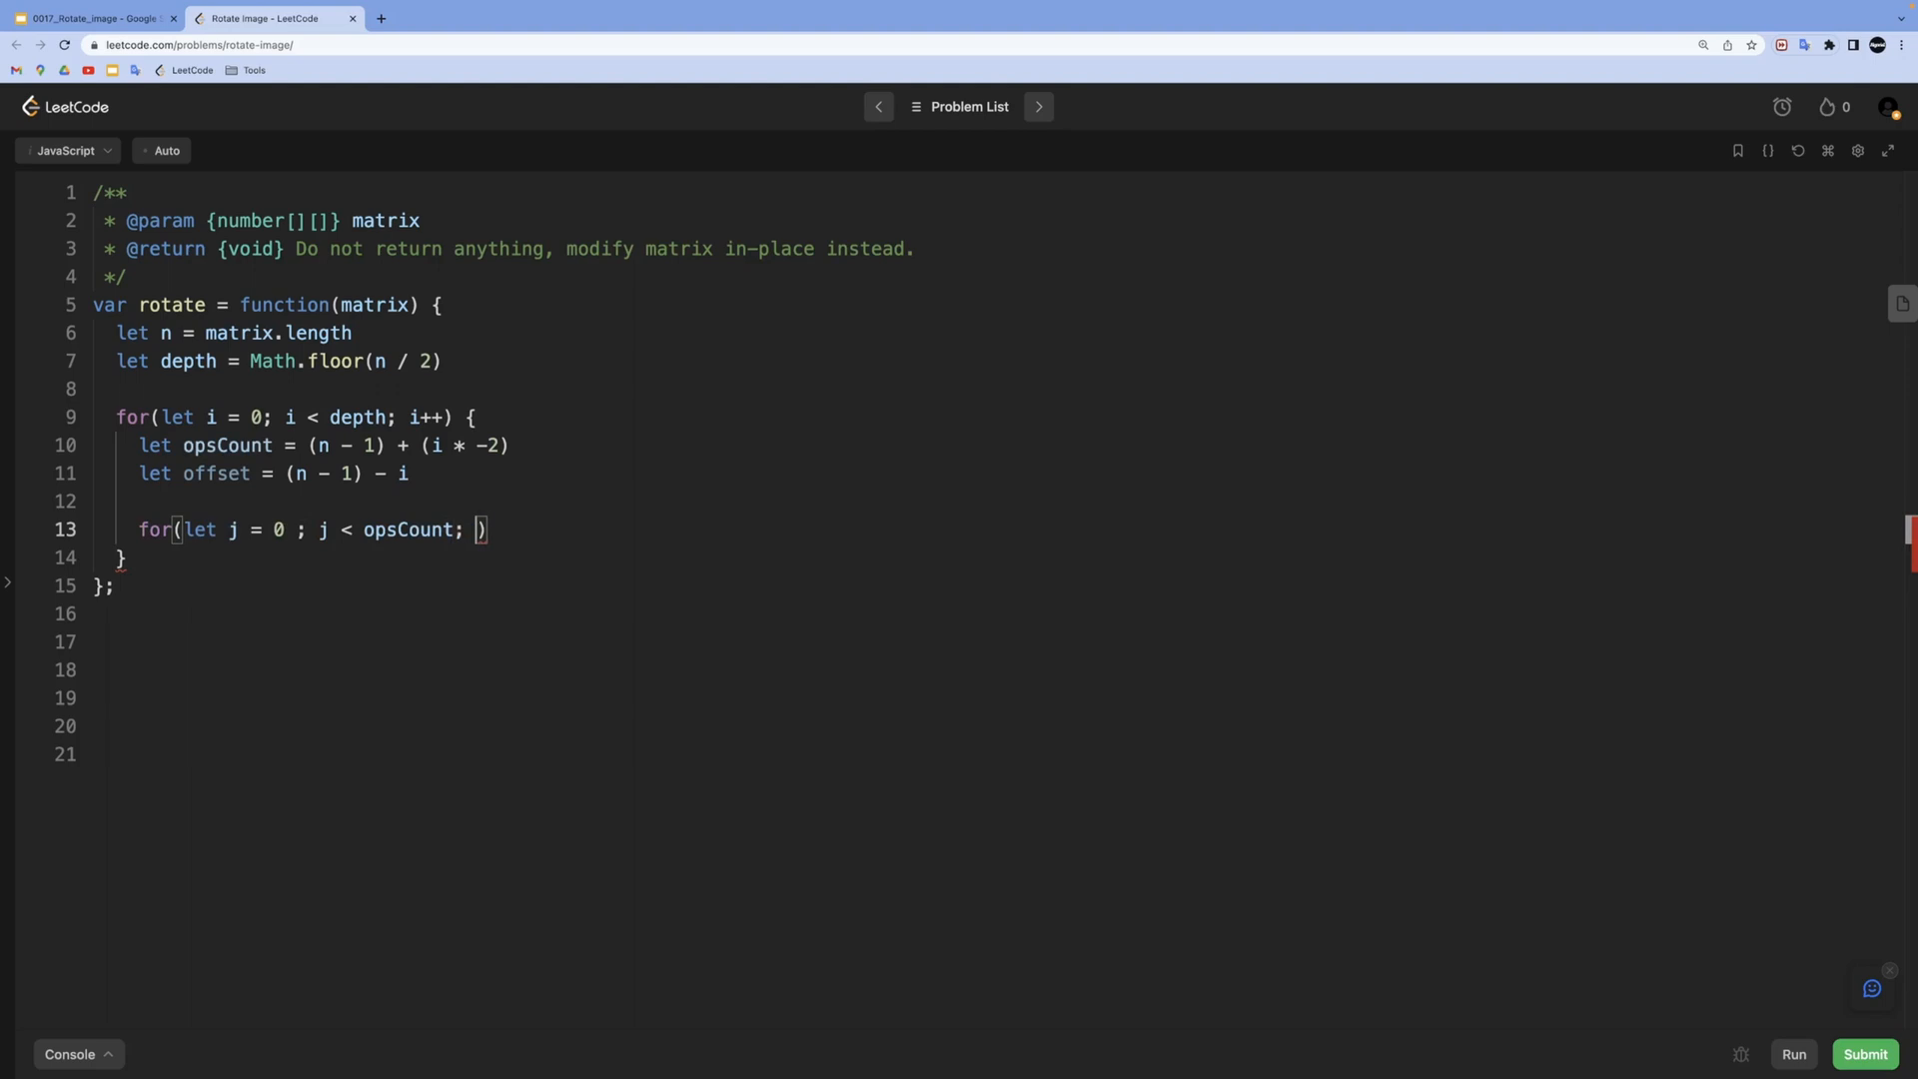
pyautogui.write('j++) {')
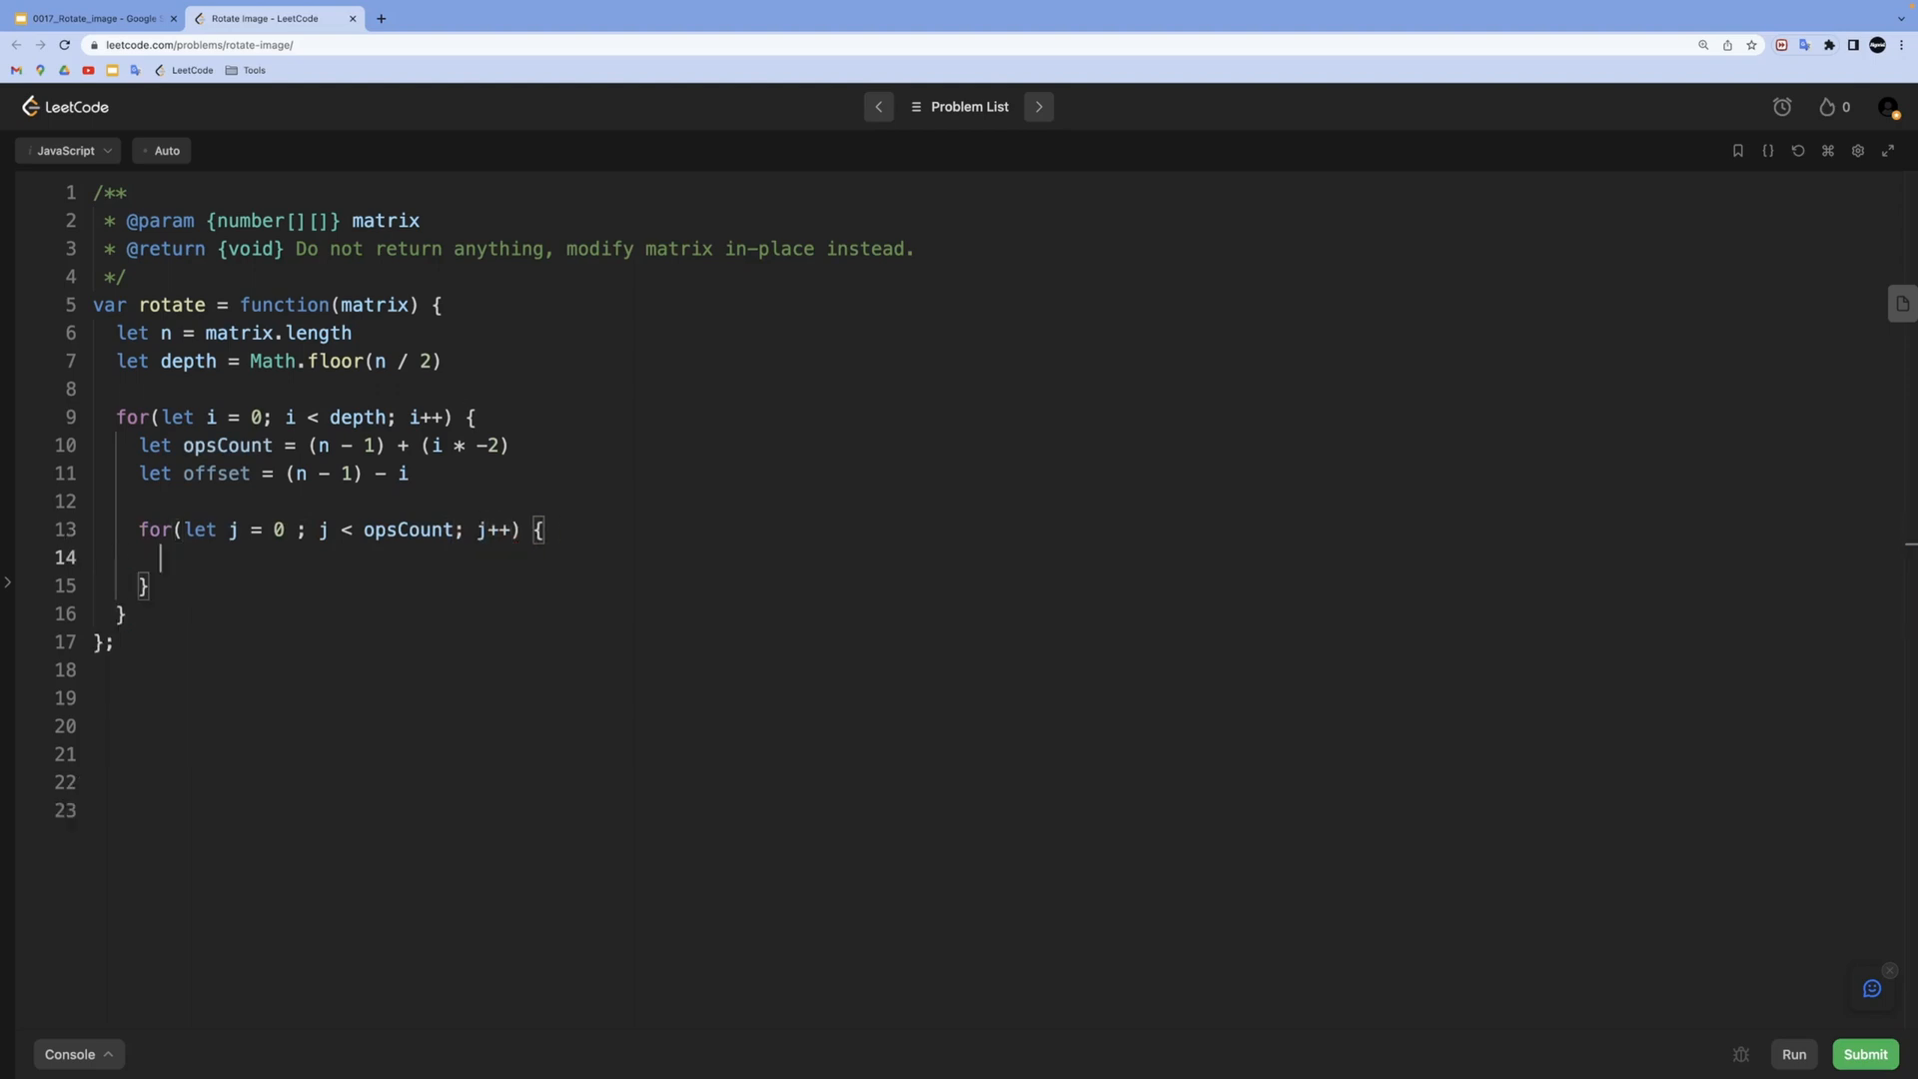
pyautogui.write('let temp =')
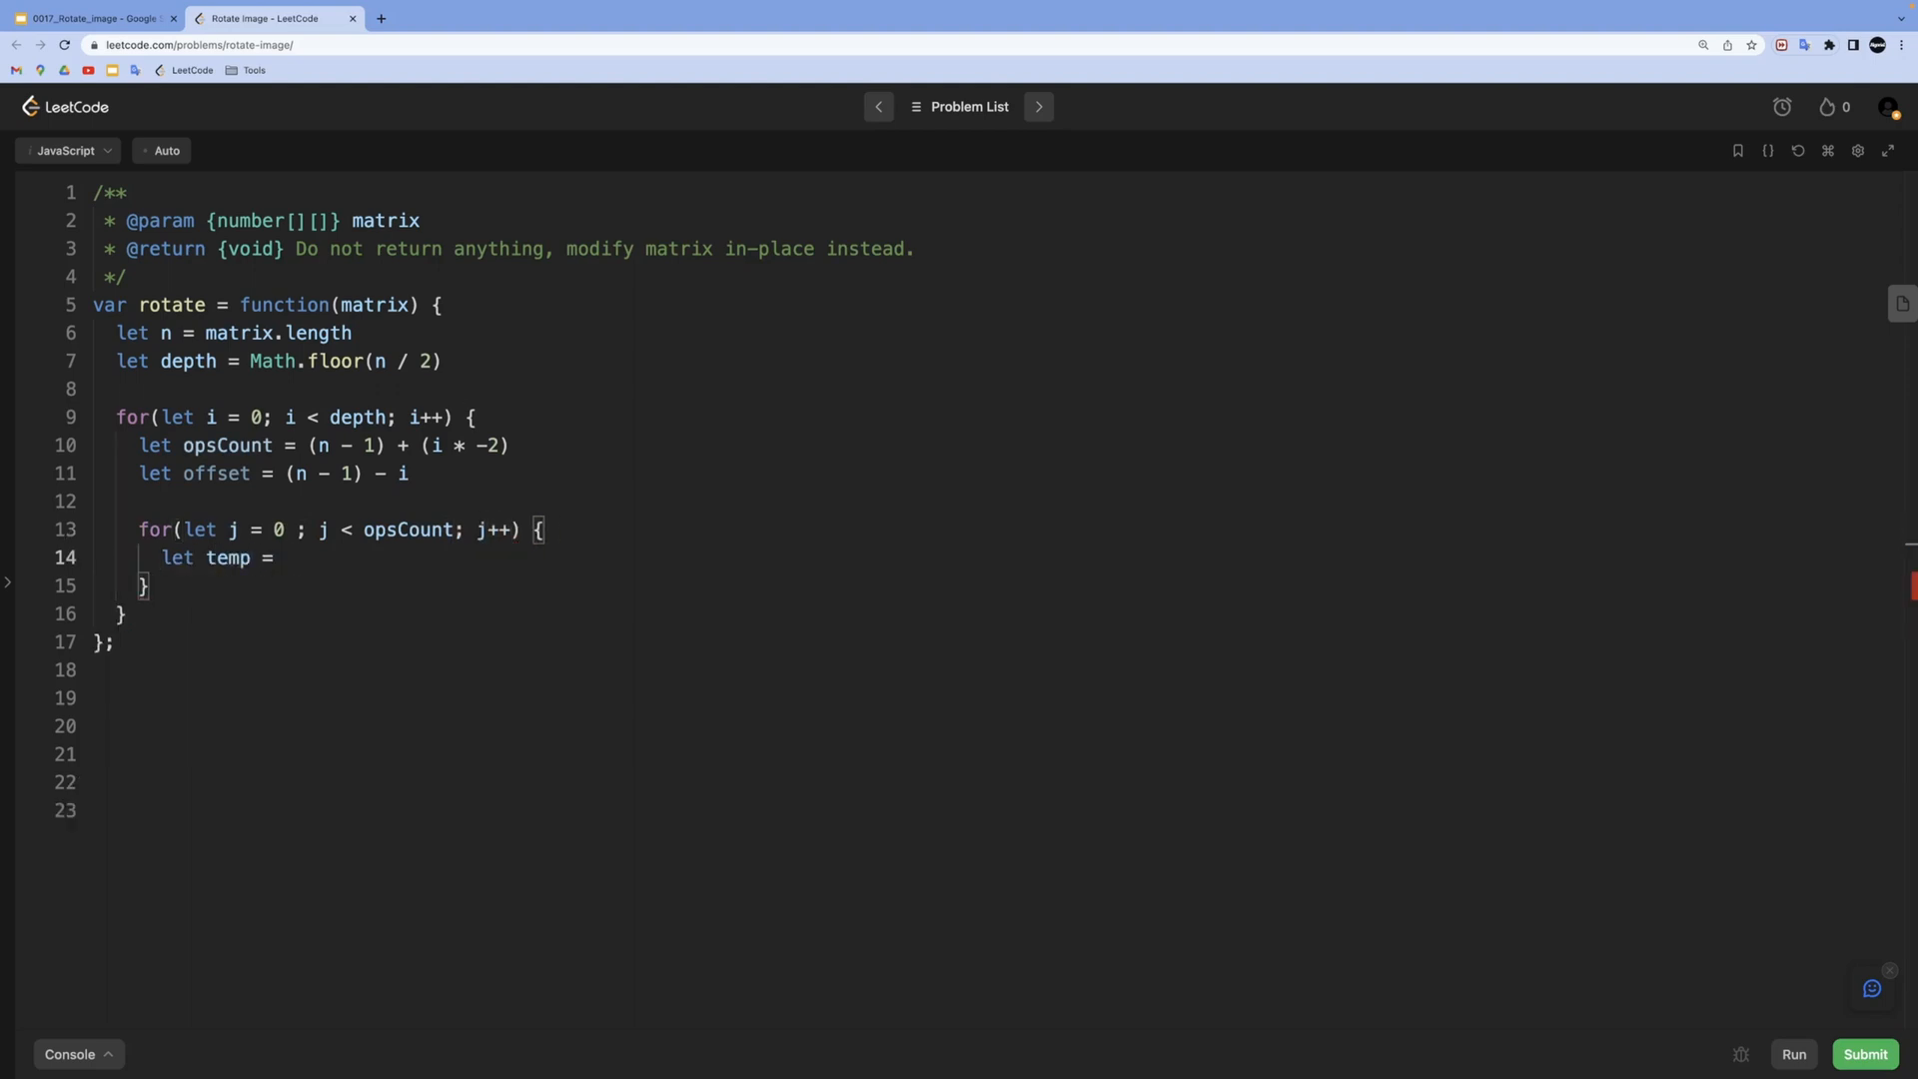
pyautogui.write('matrix[i]')
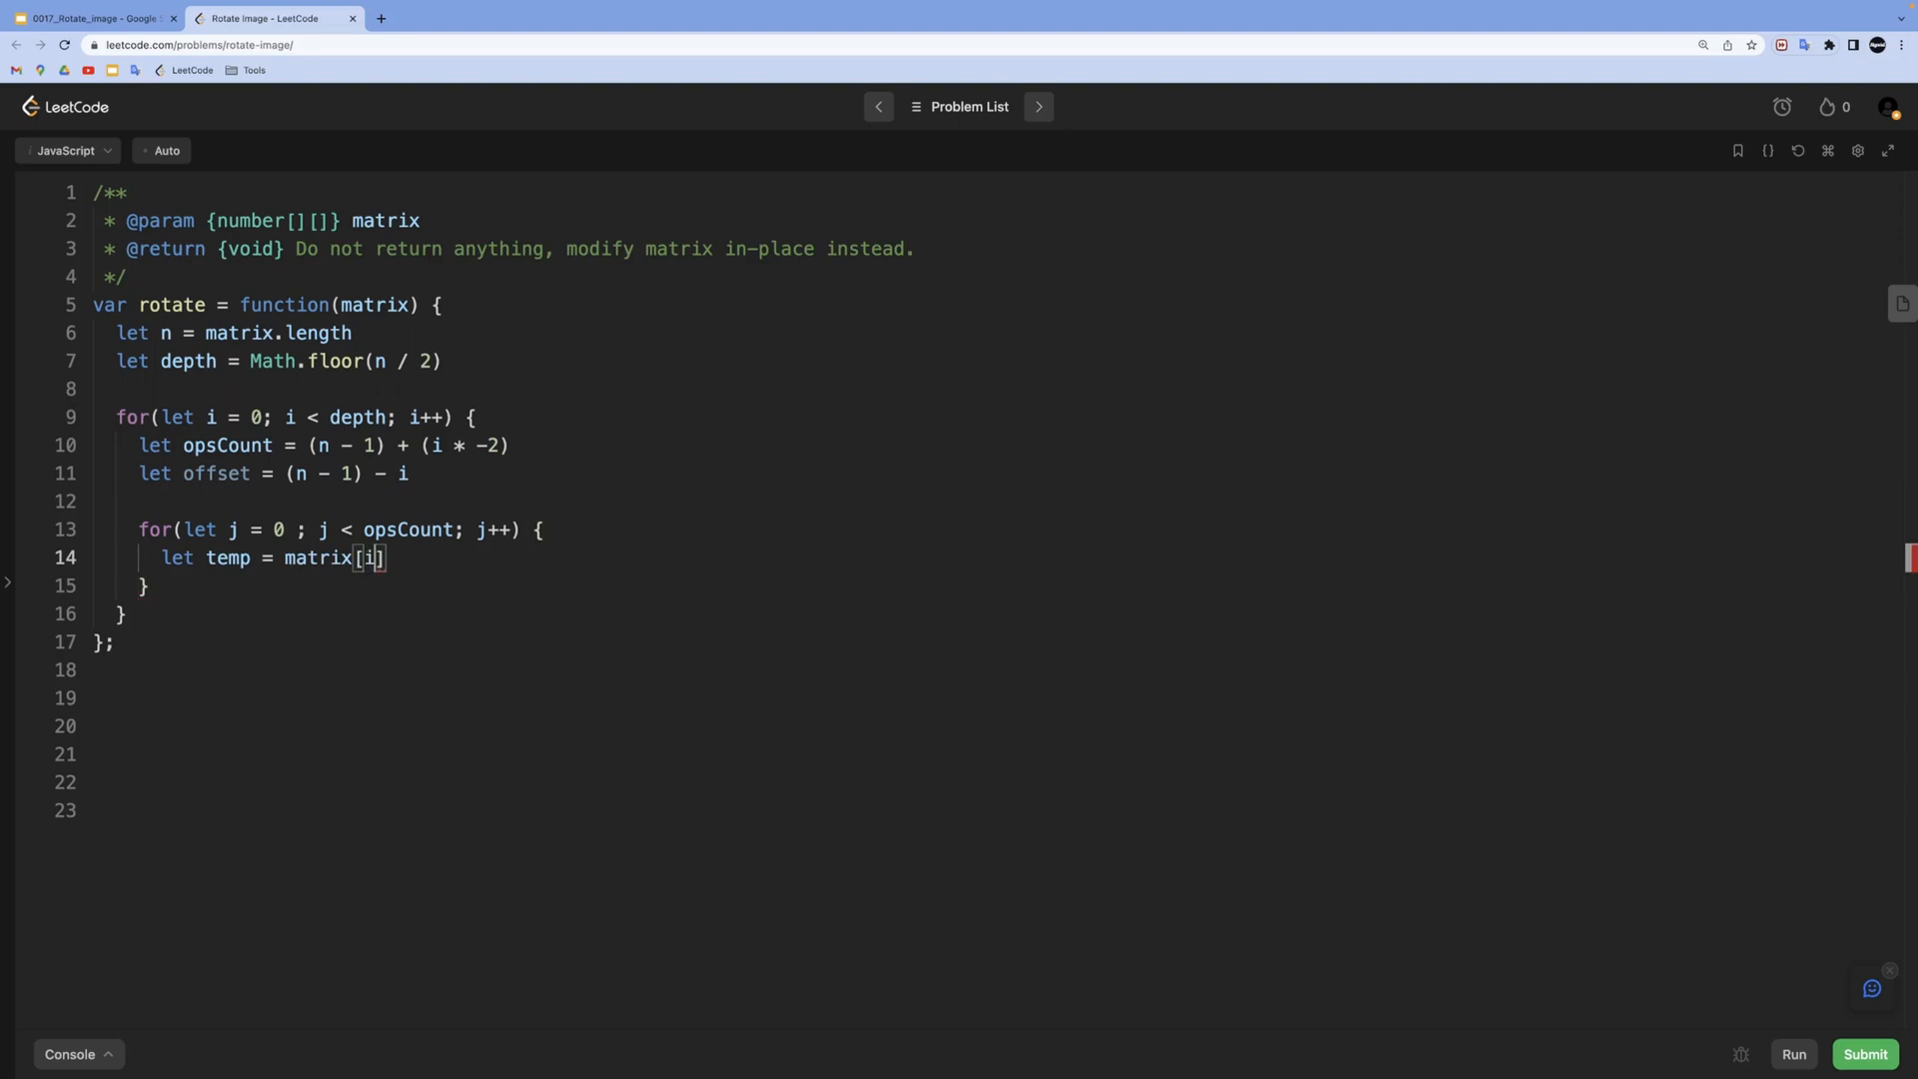
pyautogui.write('[i +')
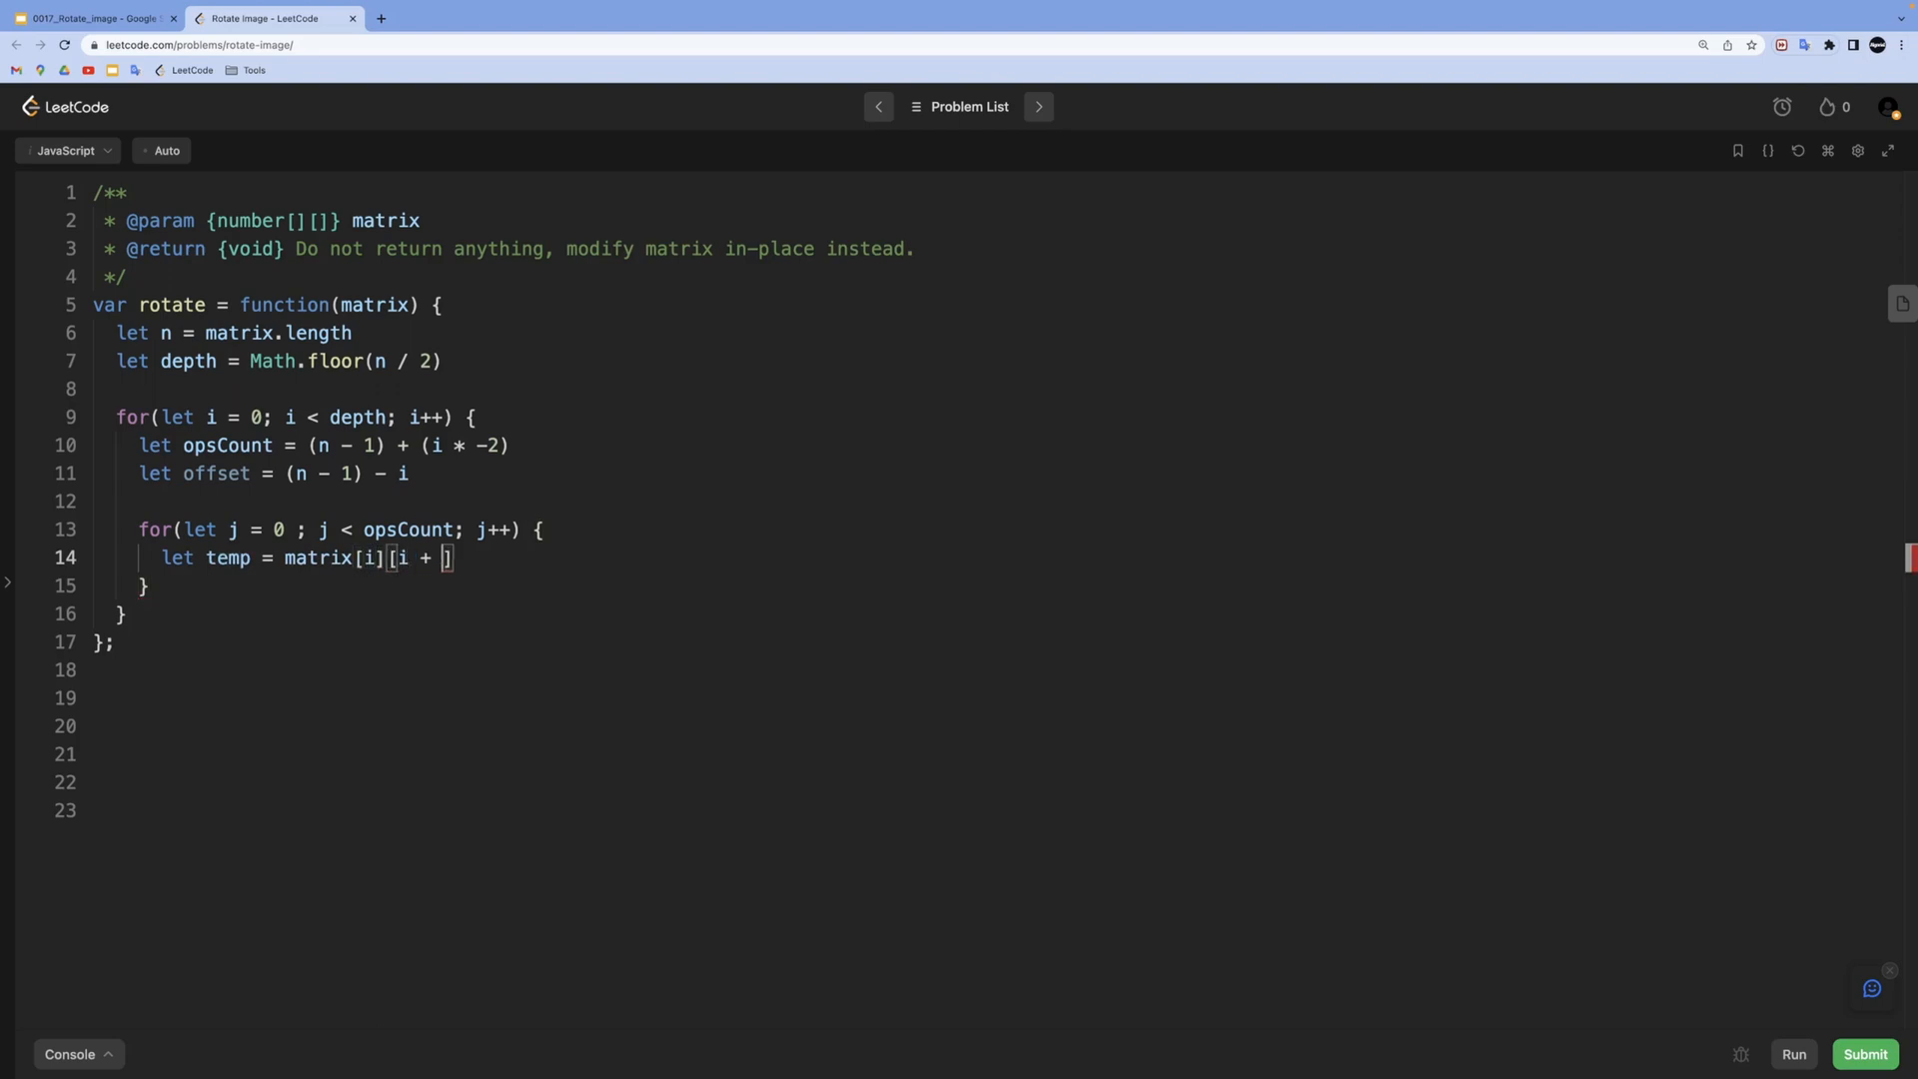
pyautogui.write('j]')
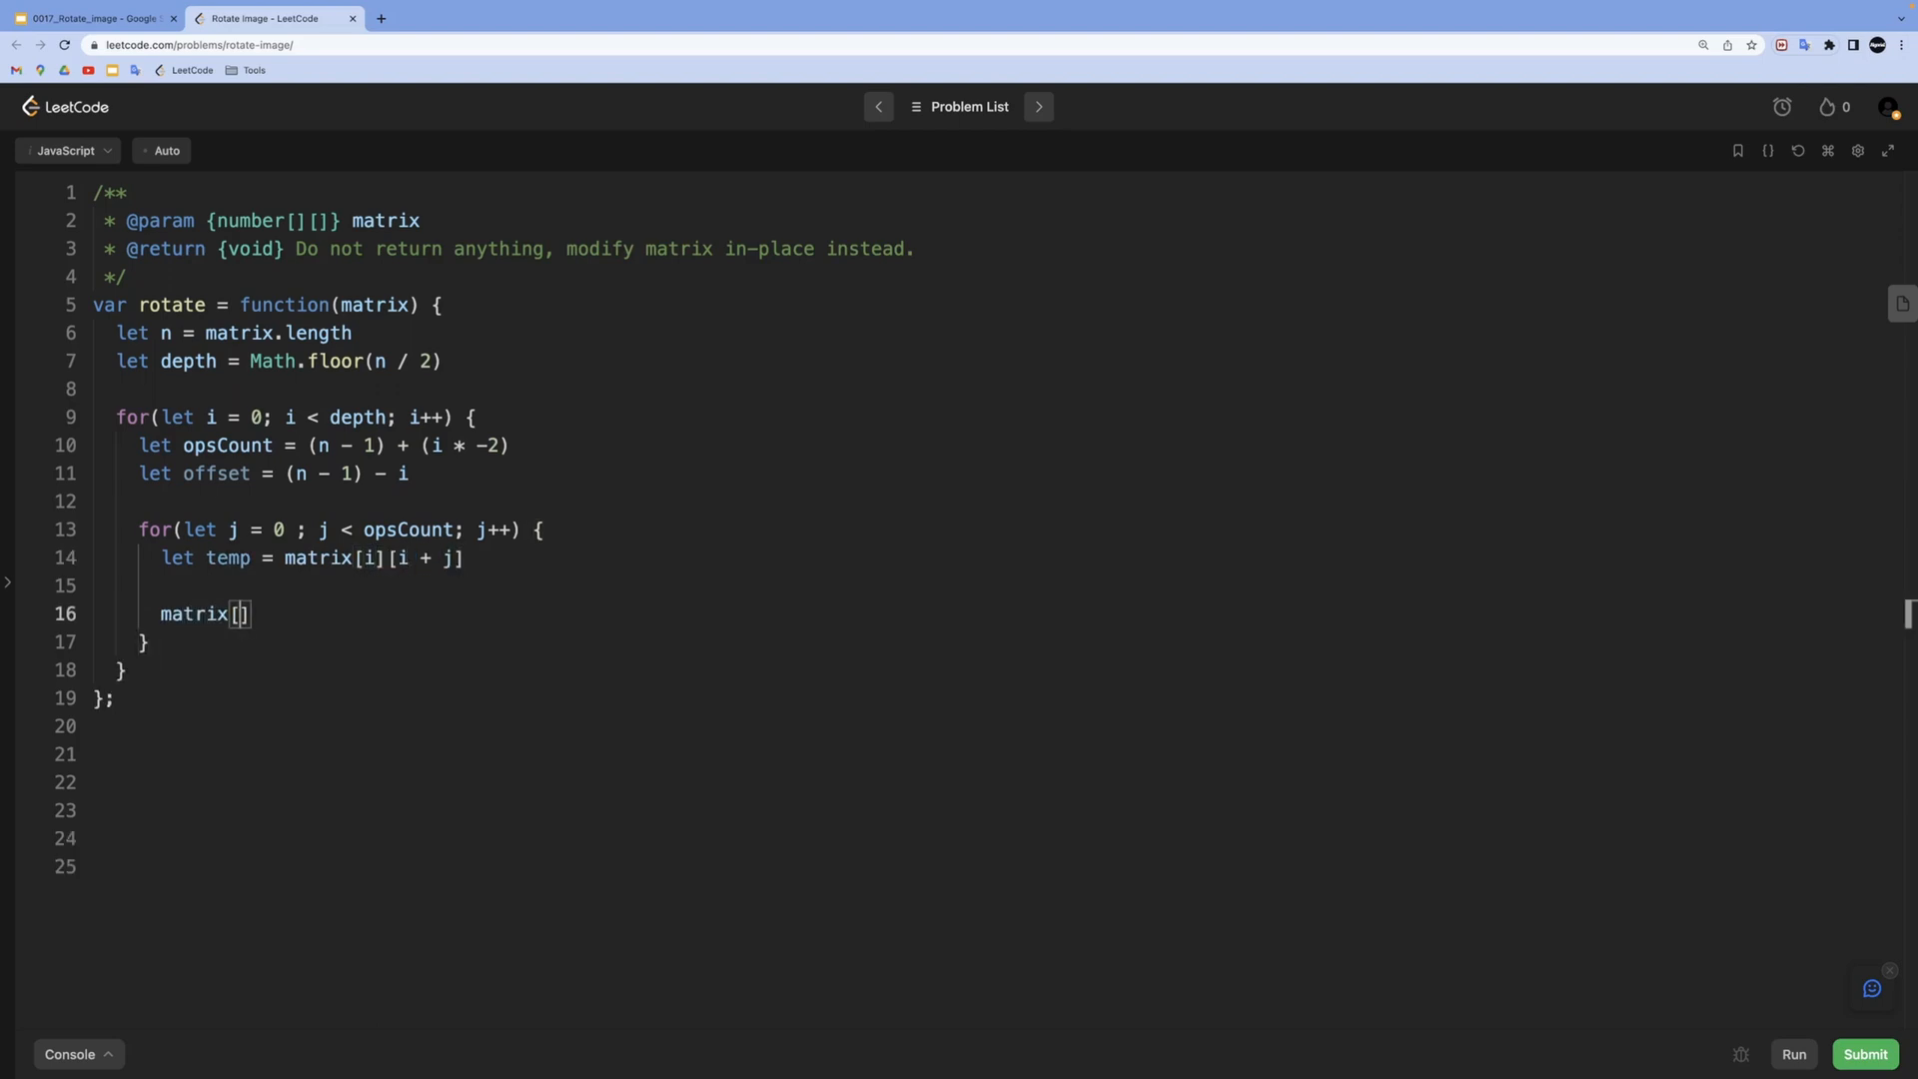
# Assign matrix[offset - j][i] to the top cell and begin overwriting that left cell
pyautogui.write('[i][i + j] = matrix')
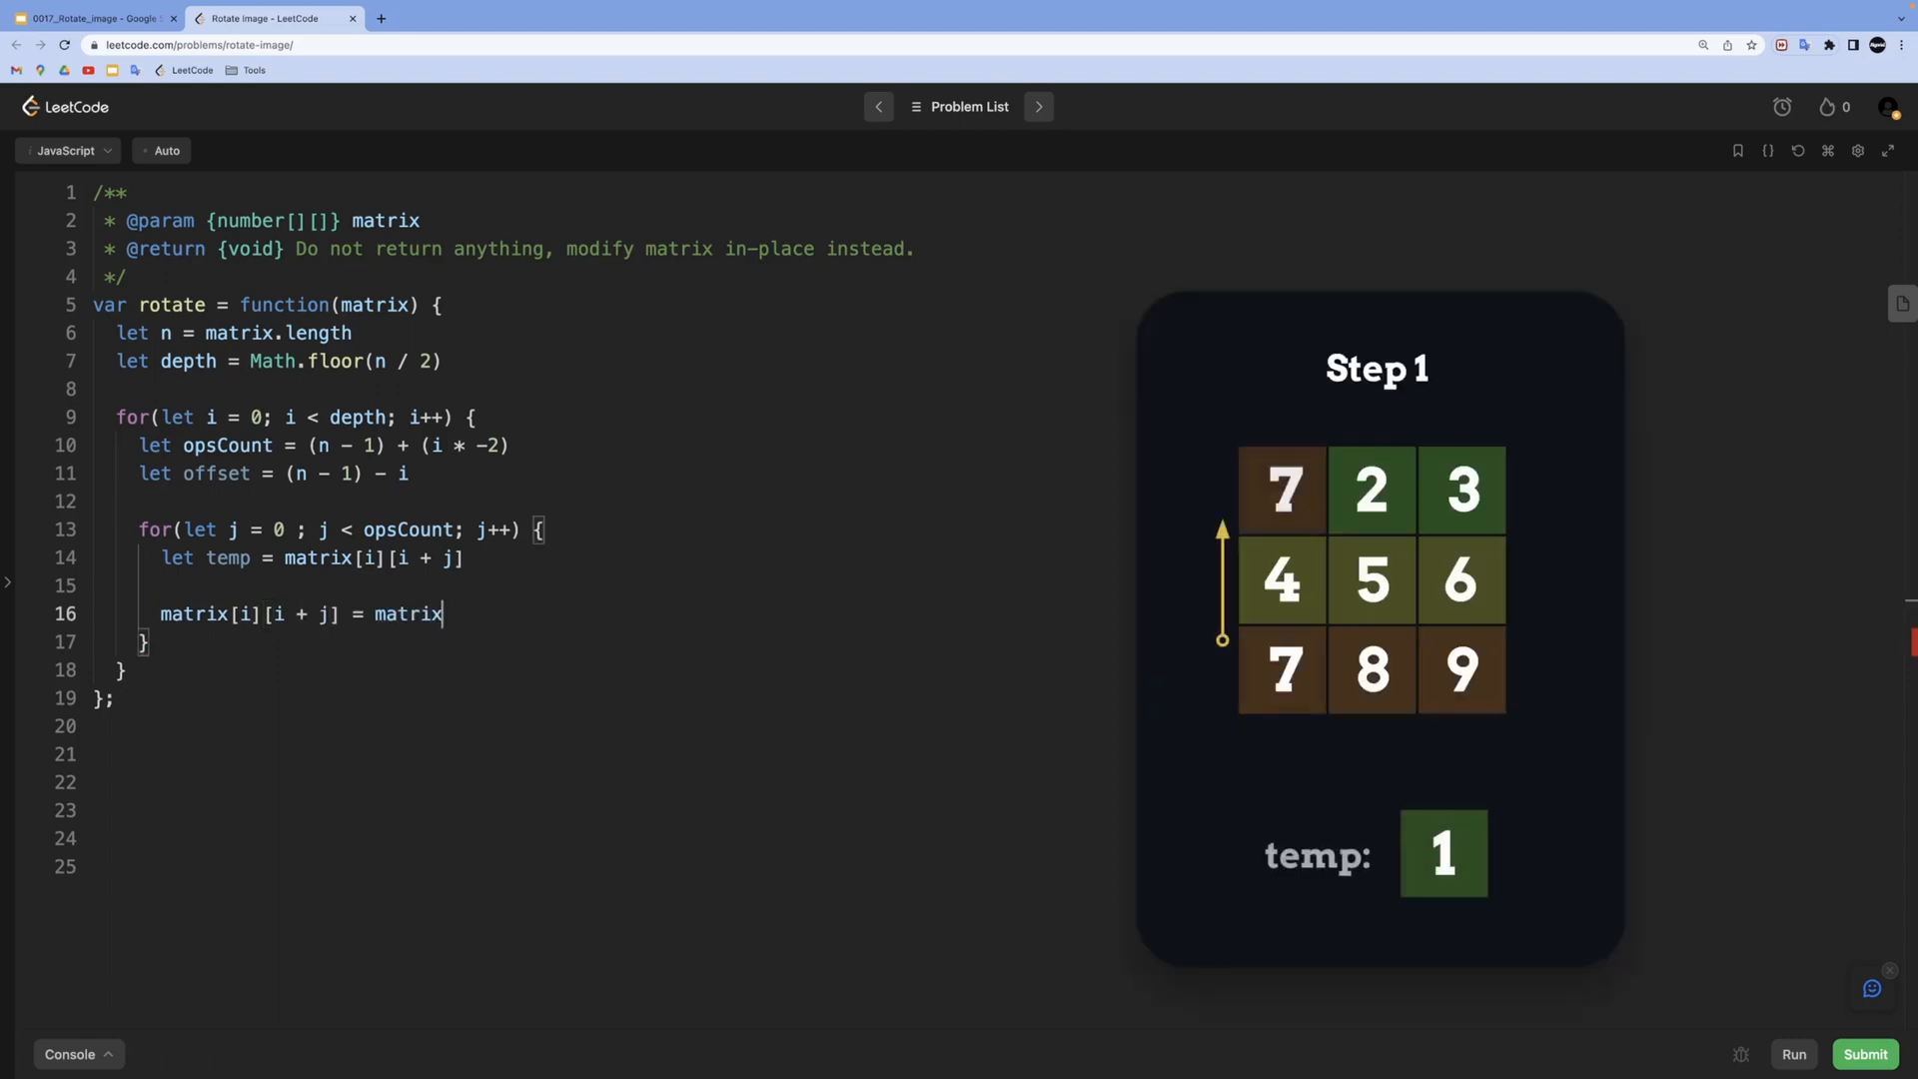
pyautogui.write('[offset - j][i]')
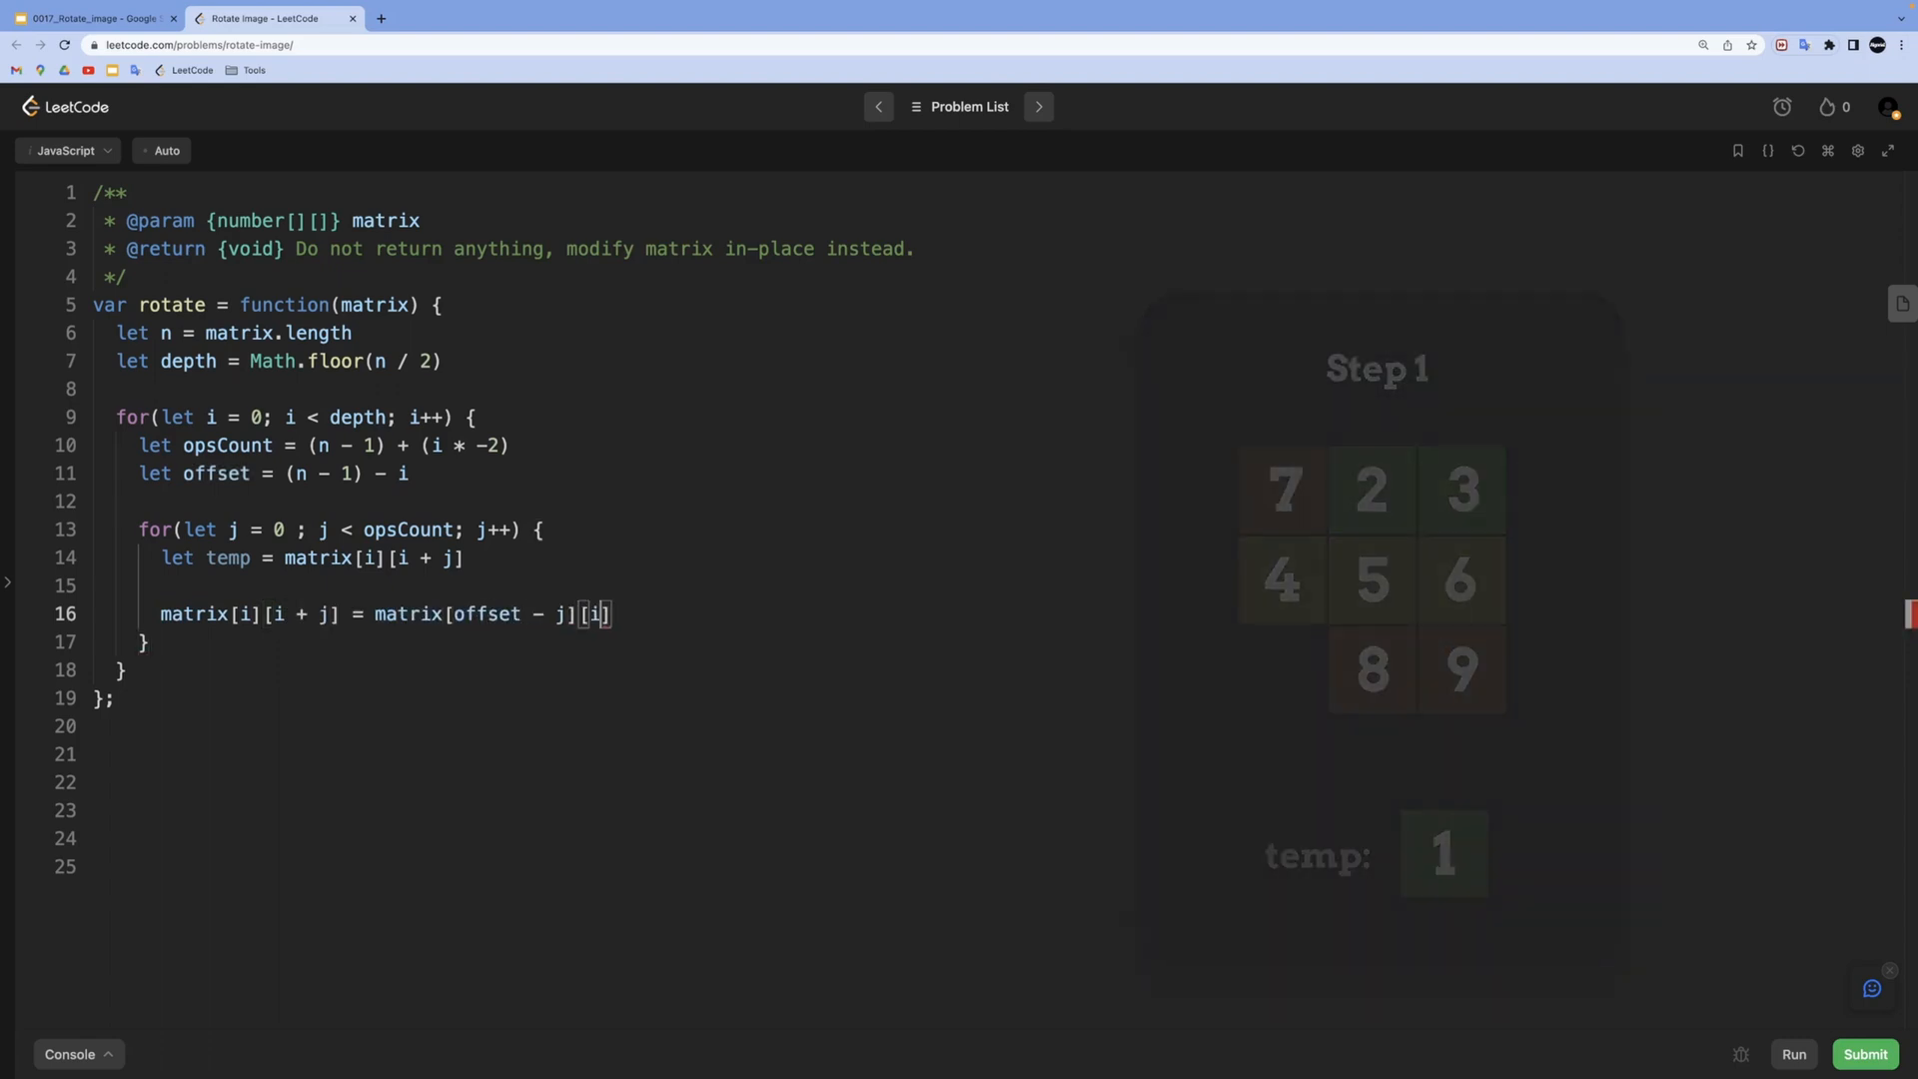
pyautogui.write('matrix[offset ]')
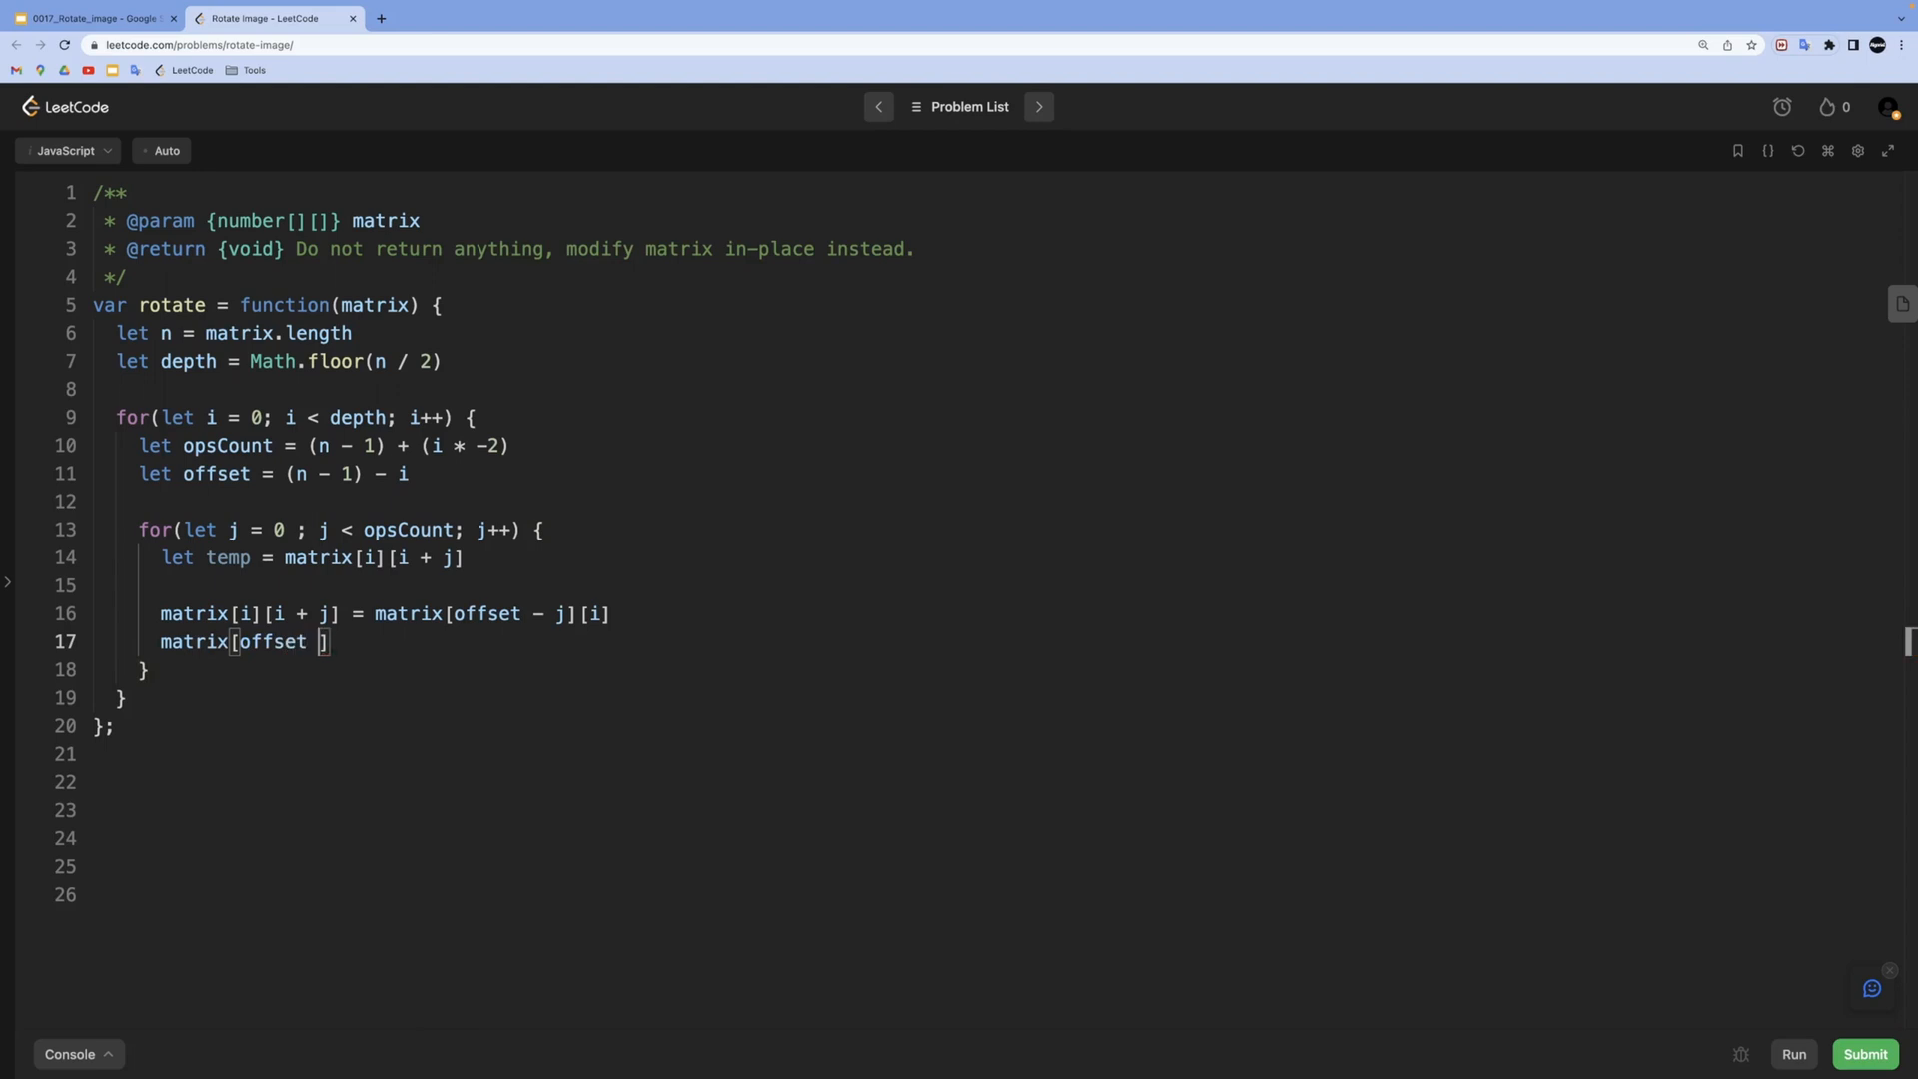
pyautogui.write('- j][i] = matrix[offset][offset - j]')
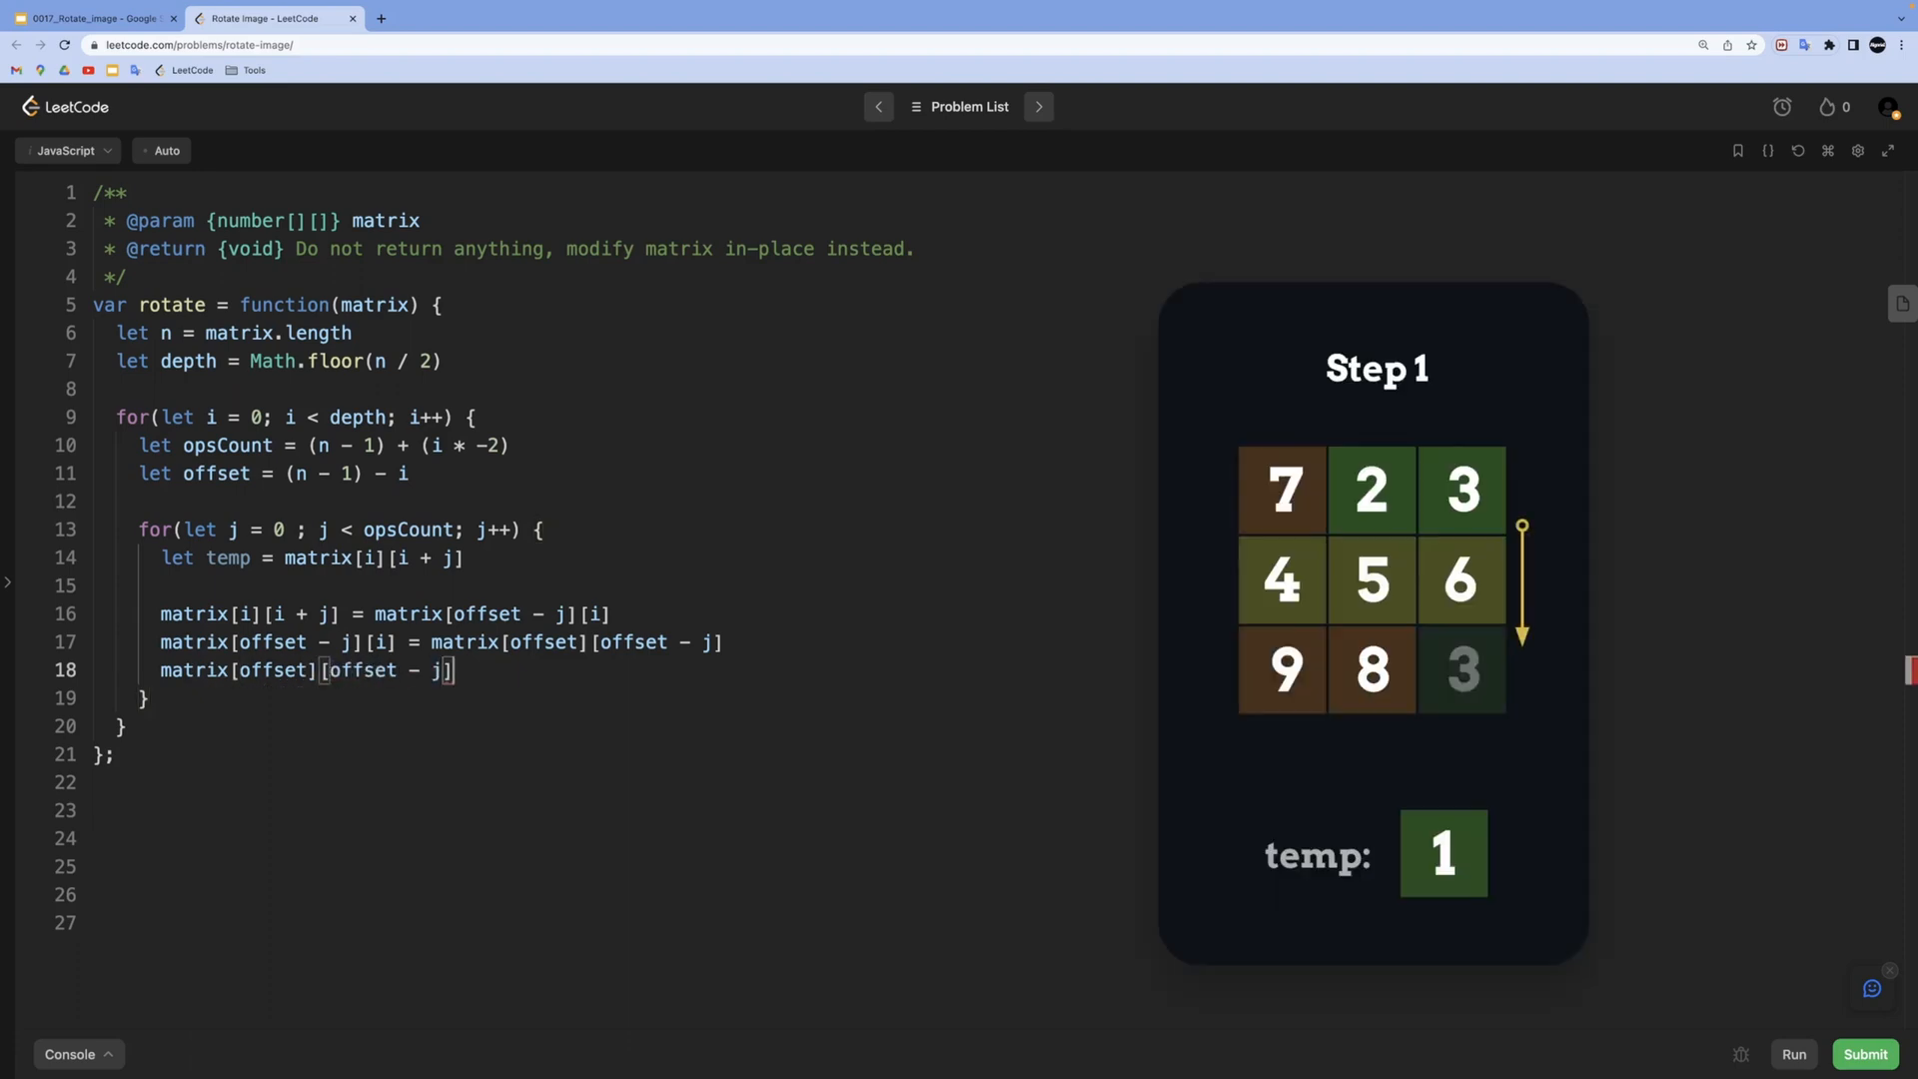
# Complete the remaining swap assignments ending with temp, then submit the solution (accepted, 65 ms)
pyautogui.write('= matrix[i + j][offset]')
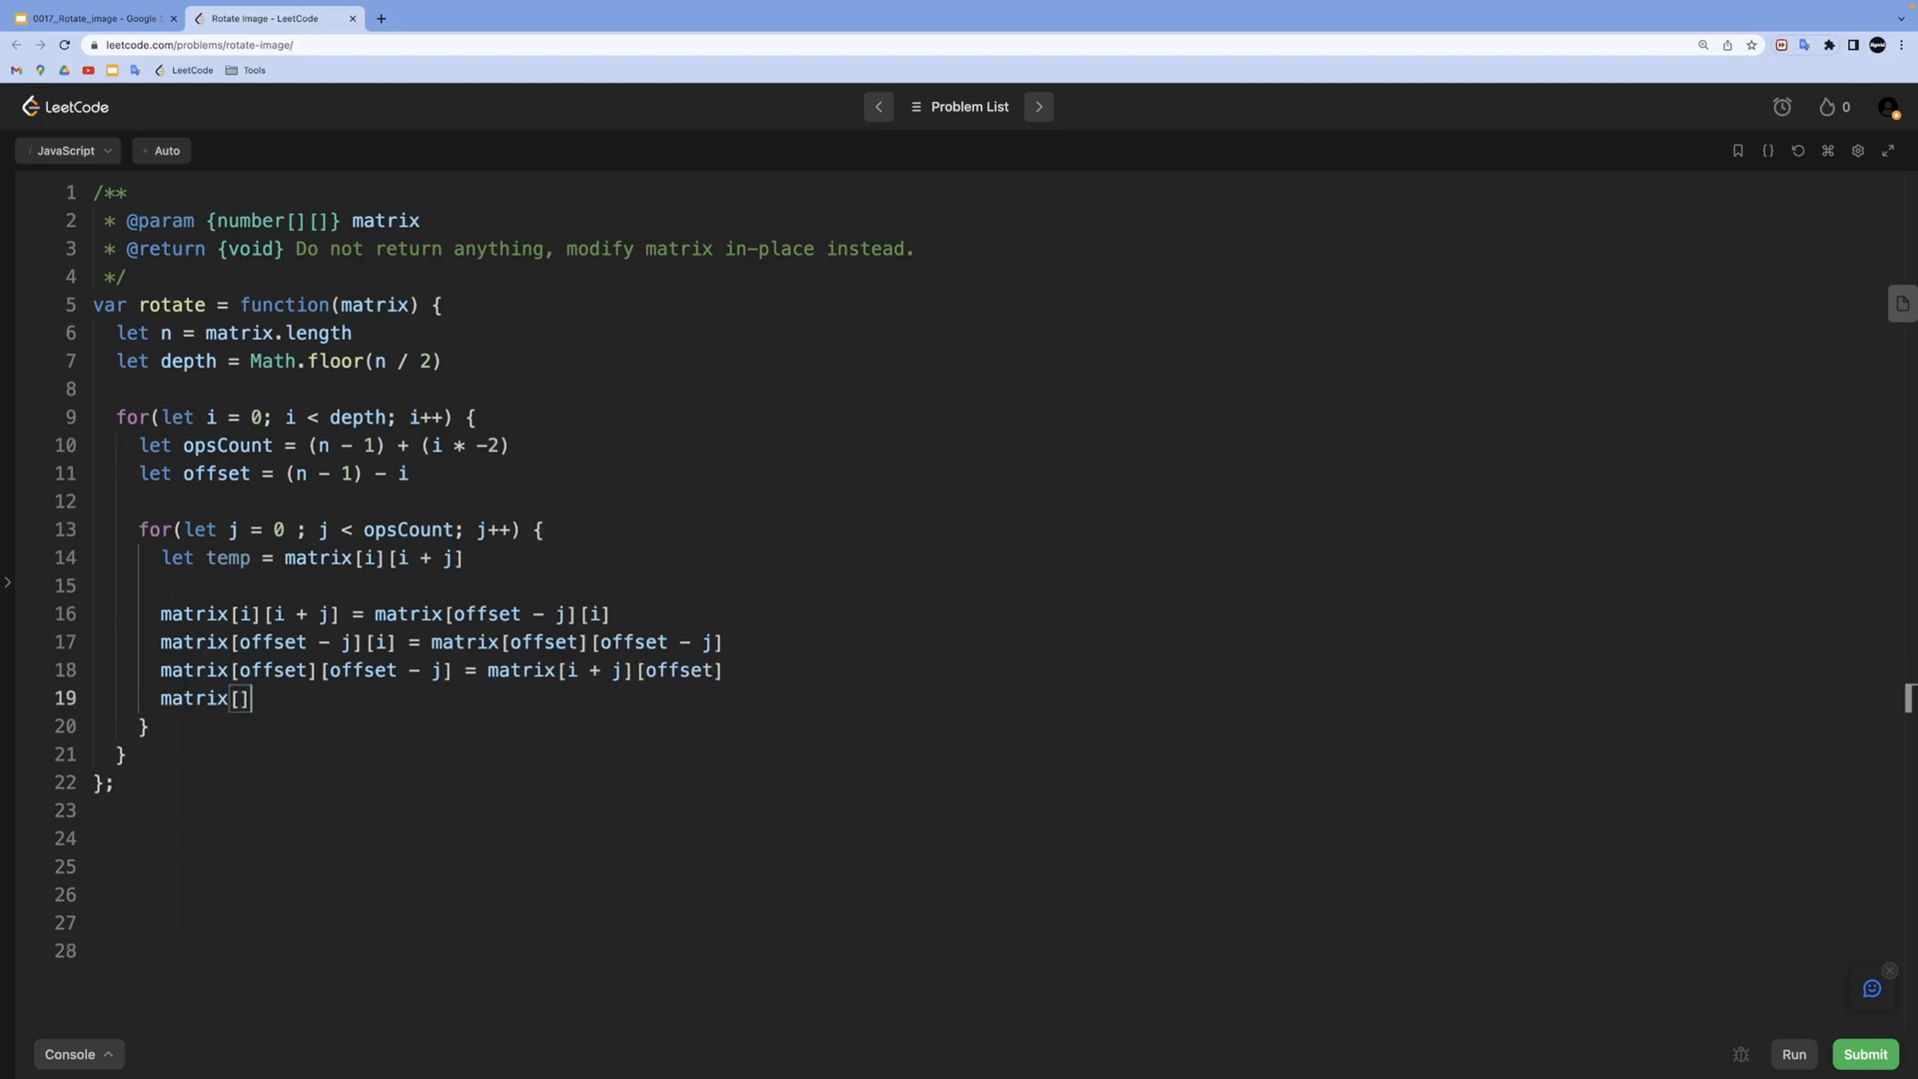
pyautogui.write('i + j][offset] =')
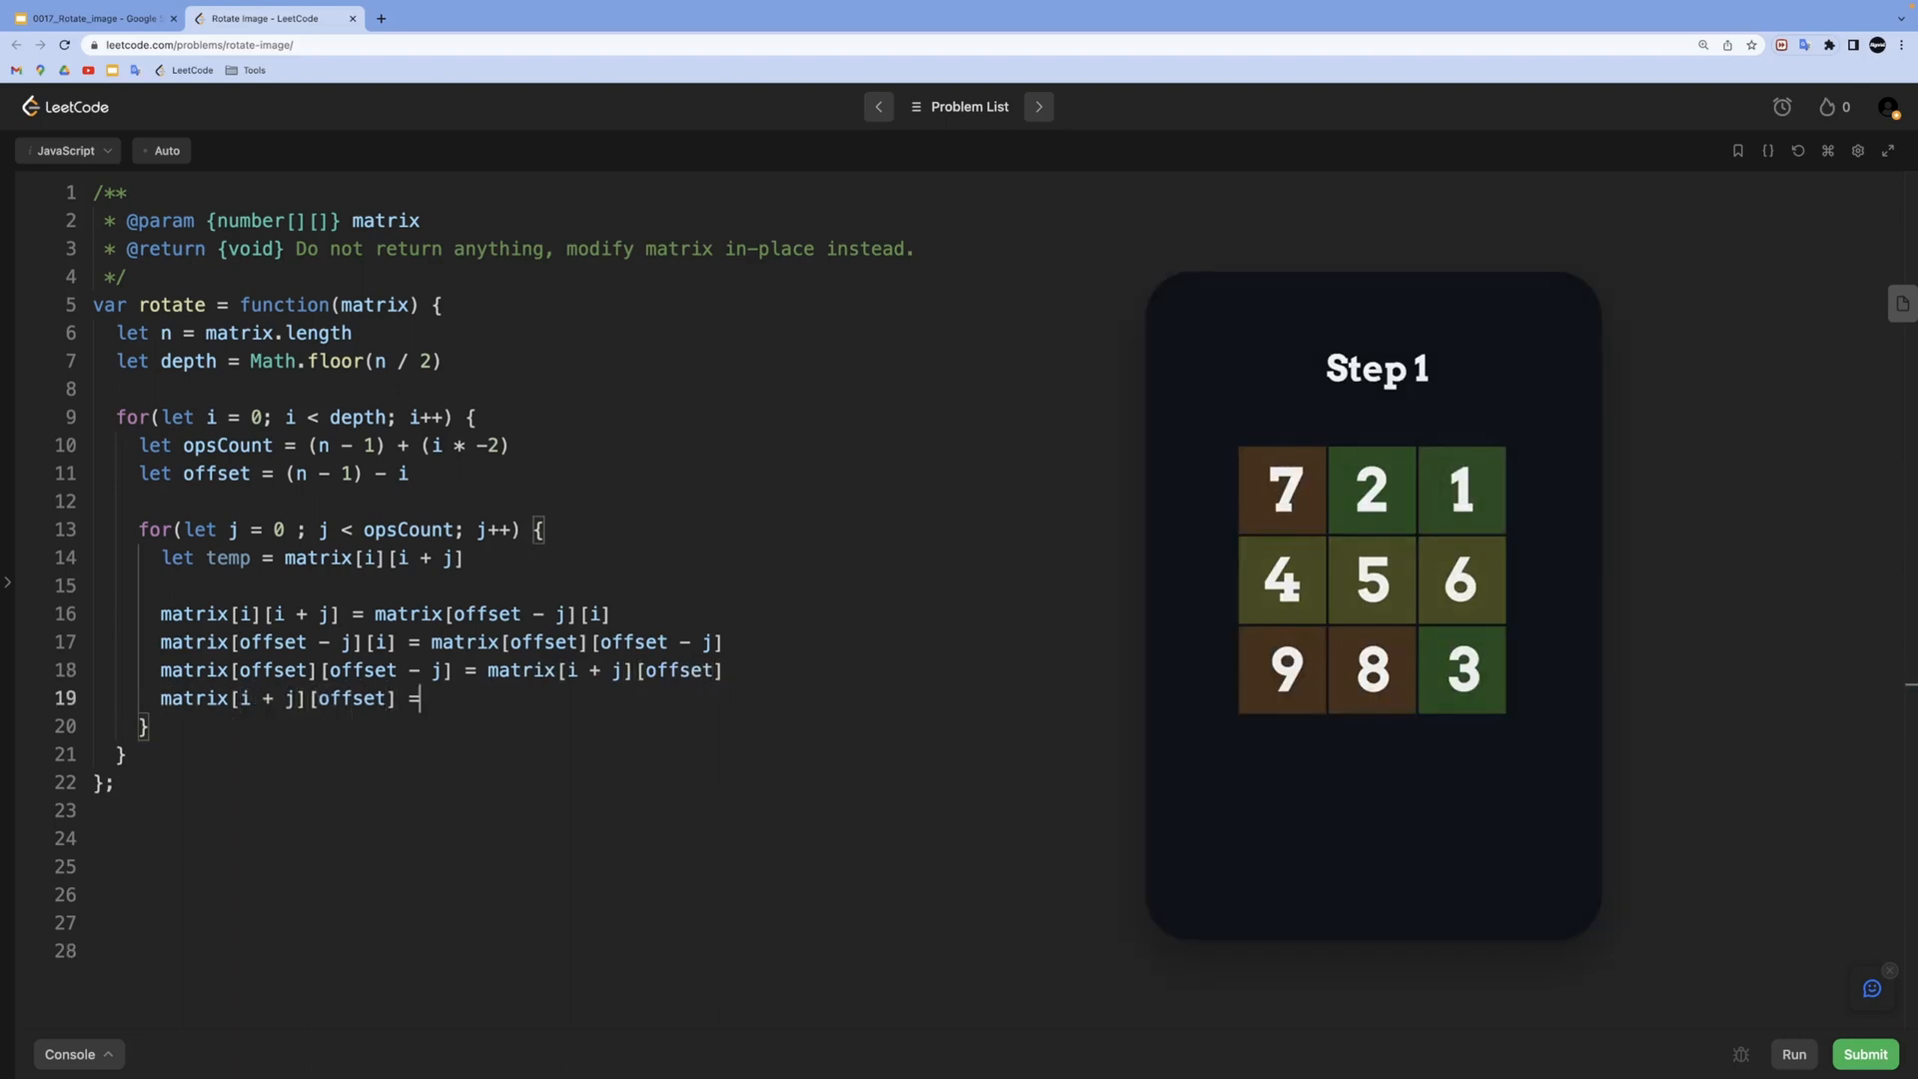
pyautogui.write('temp')
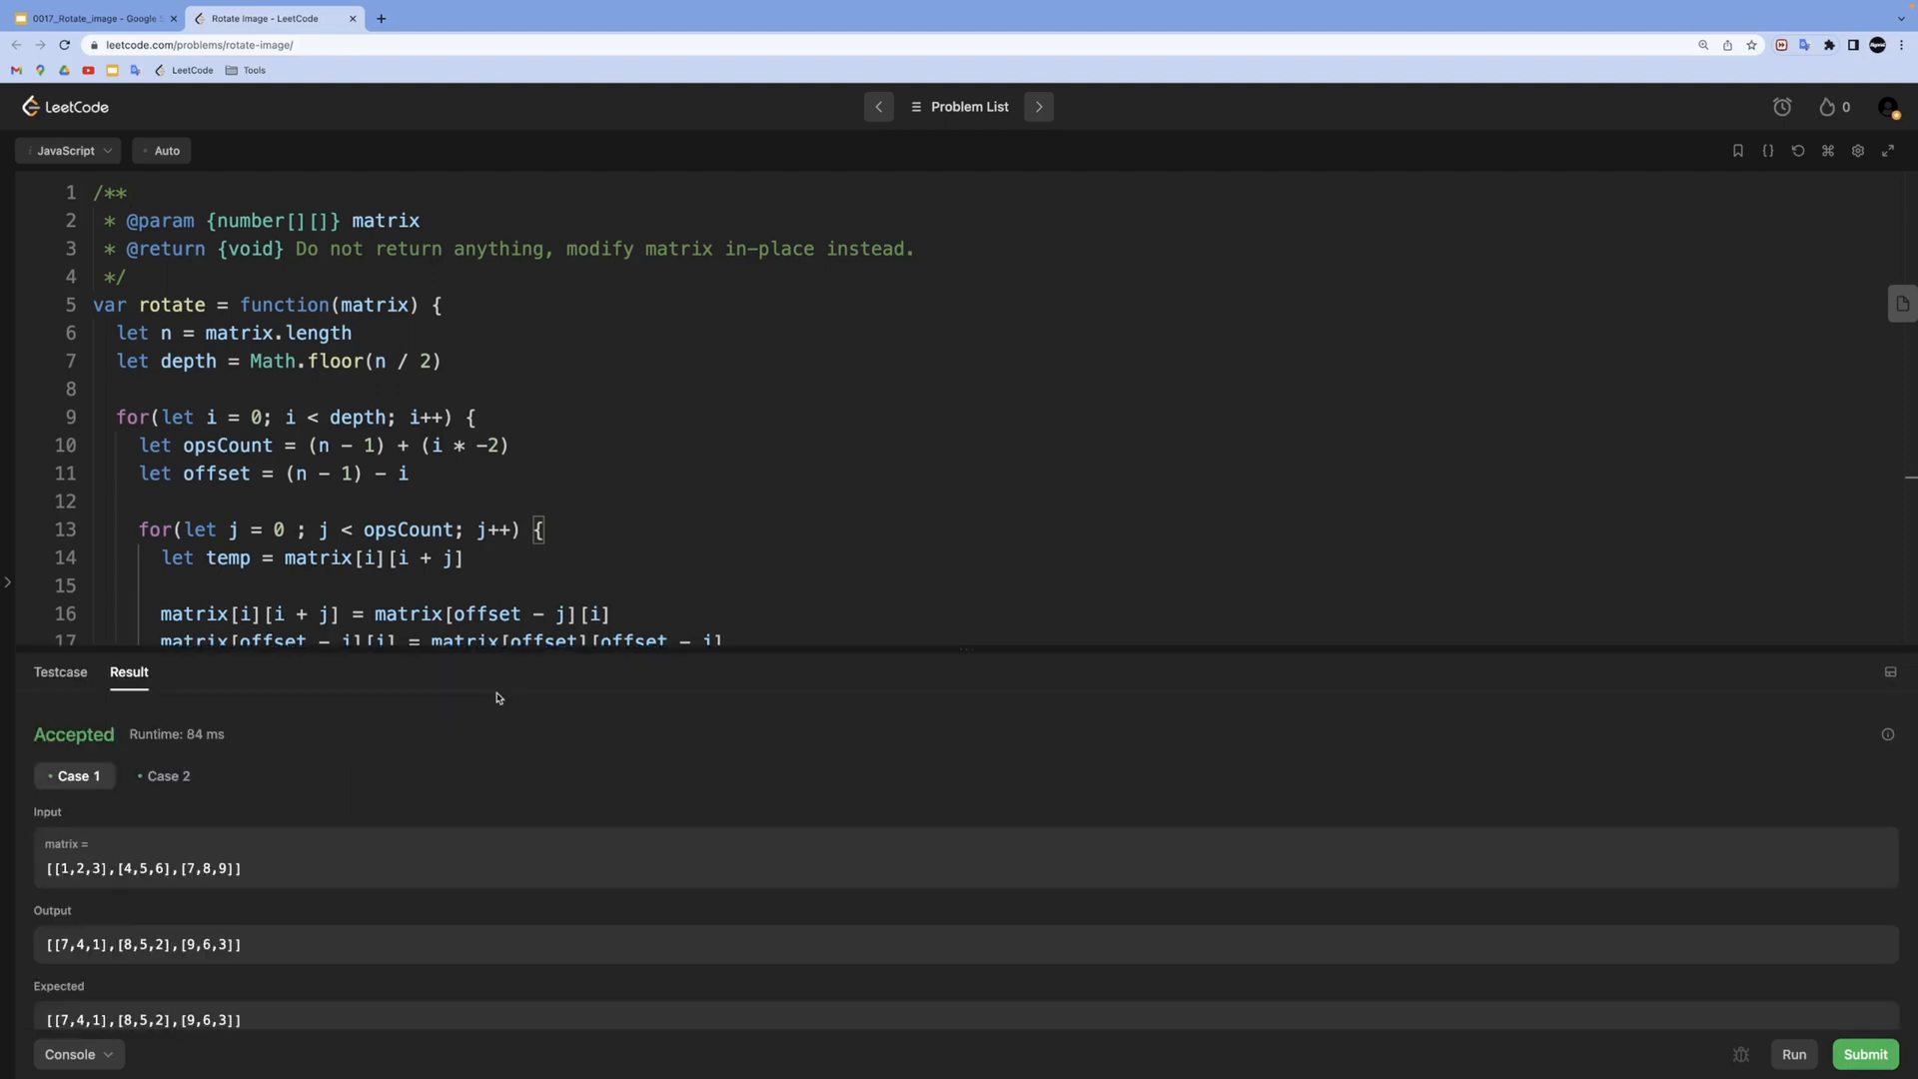
pyautogui.click(1864, 1053)
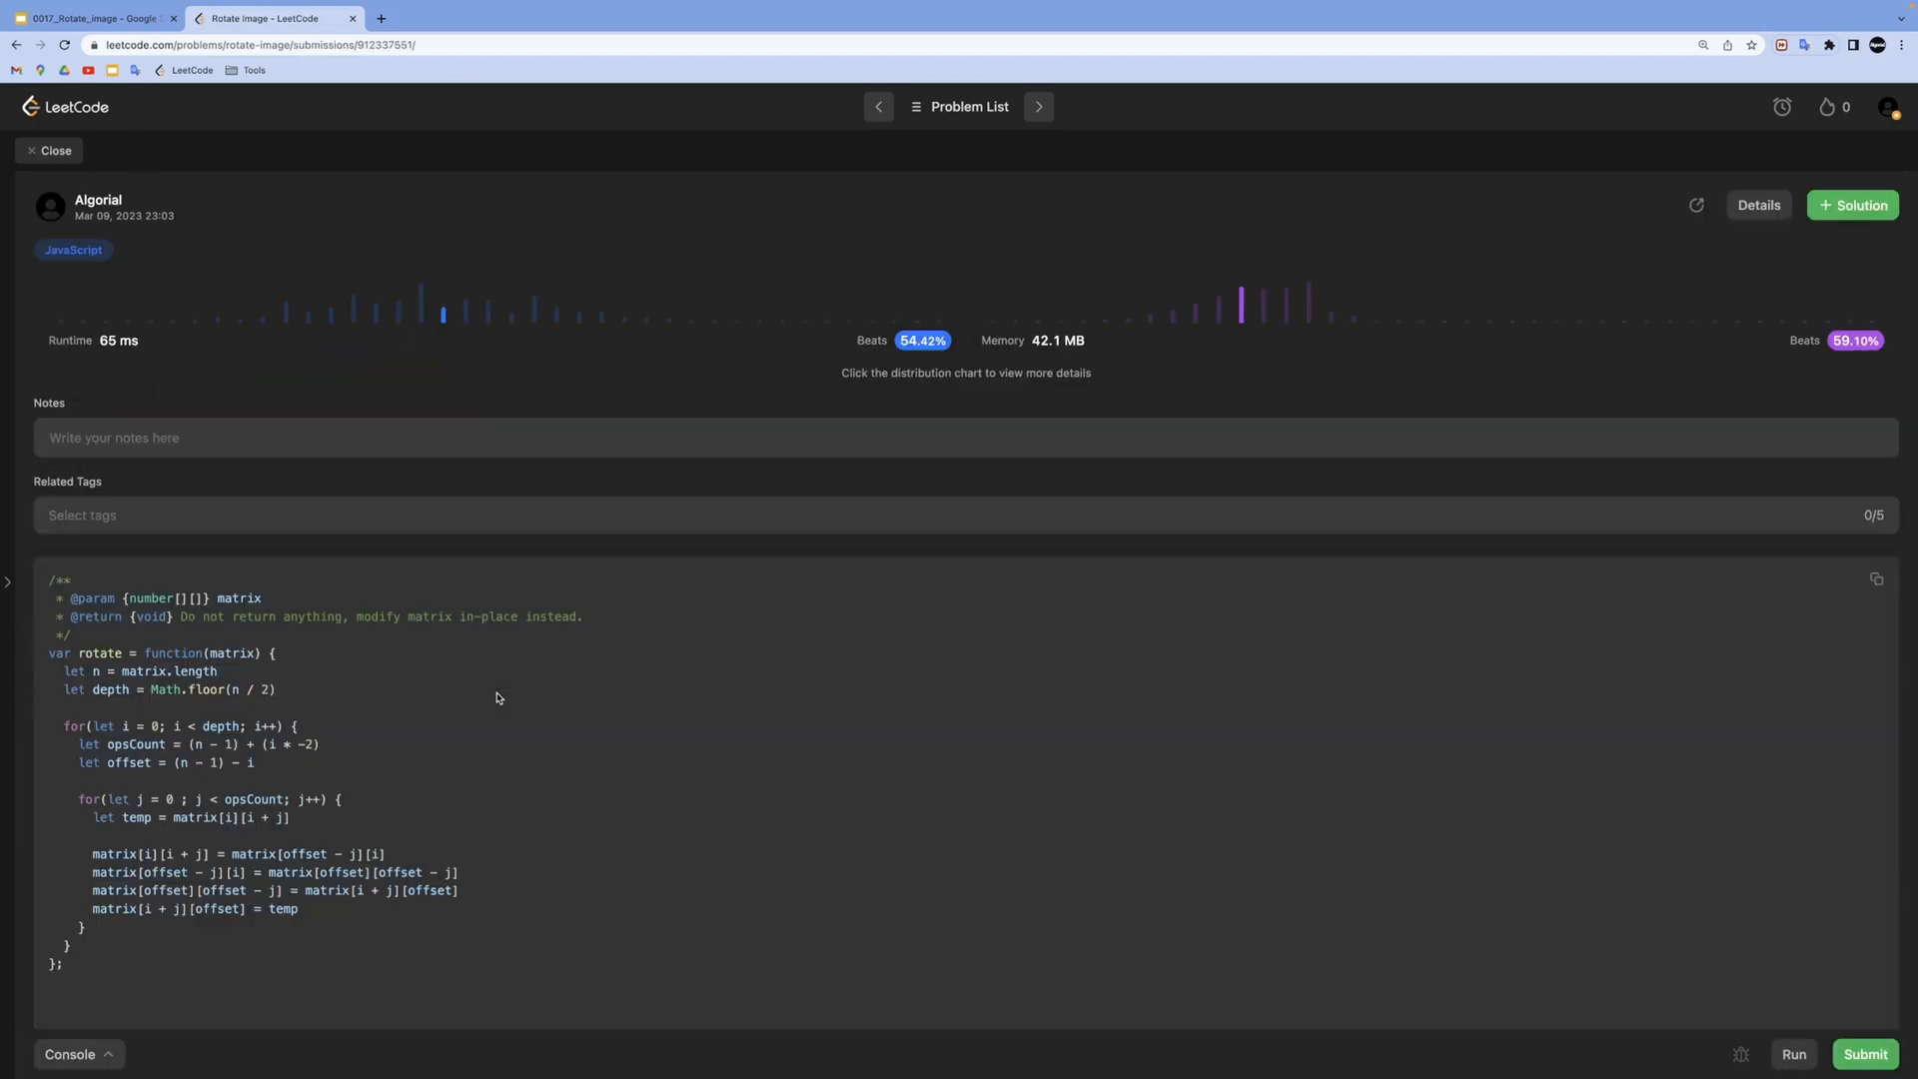